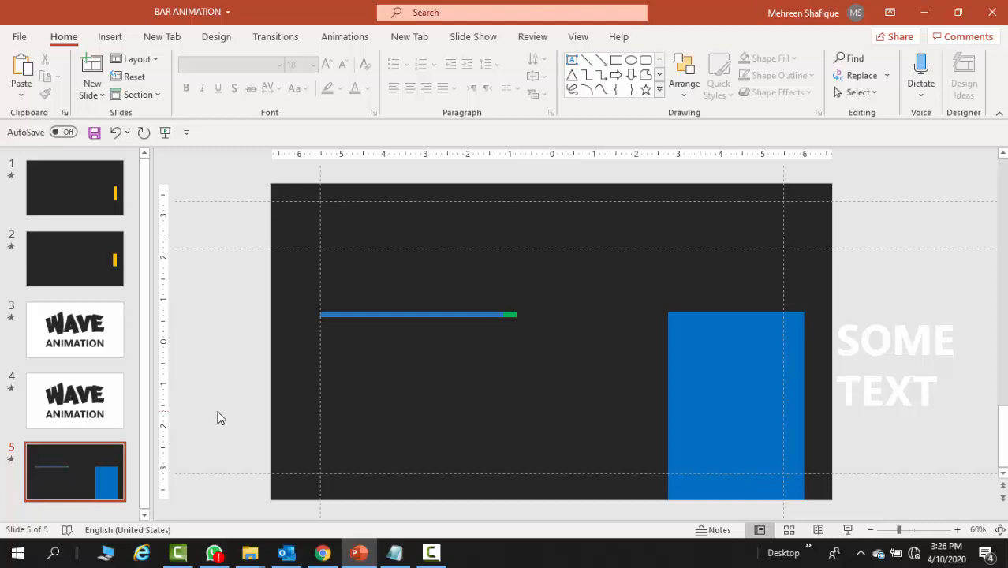
Insert a blank dark slide after the slide with the blue box and SOME TEXT
{"action": "key", "text": "F5"}
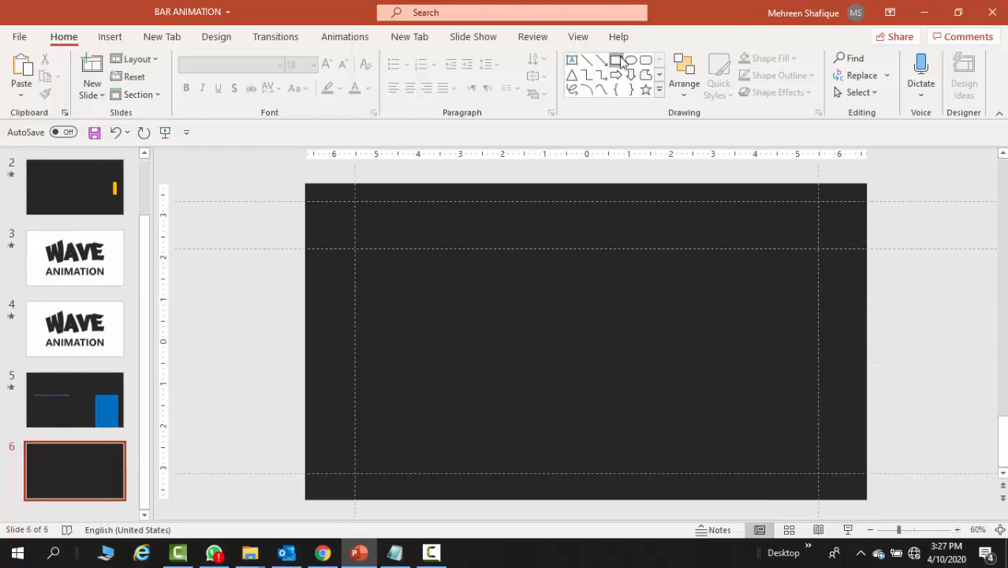
Draw a rectangle at the slide centre and size it to 0.1 inch tall by 0.3 inch wide
{"action": "left_click_drag", "start_coordinate": [537, 316], "coordinate": [584, 363]}
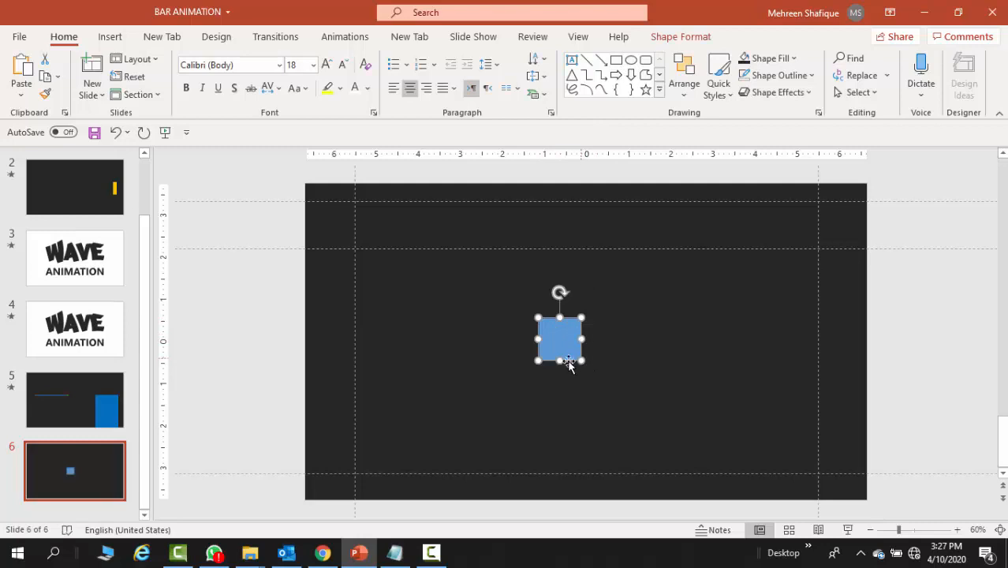
{"action": "left_click_drag", "start_coordinate": [560, 361], "coordinate": [560, 329]}
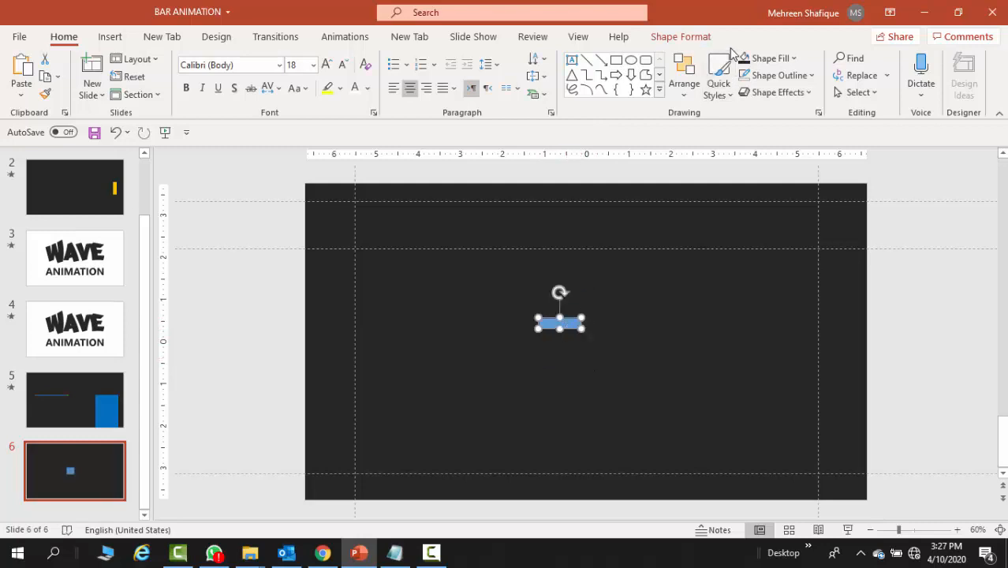
{"action": "left_click", "coordinate": [679, 36]}
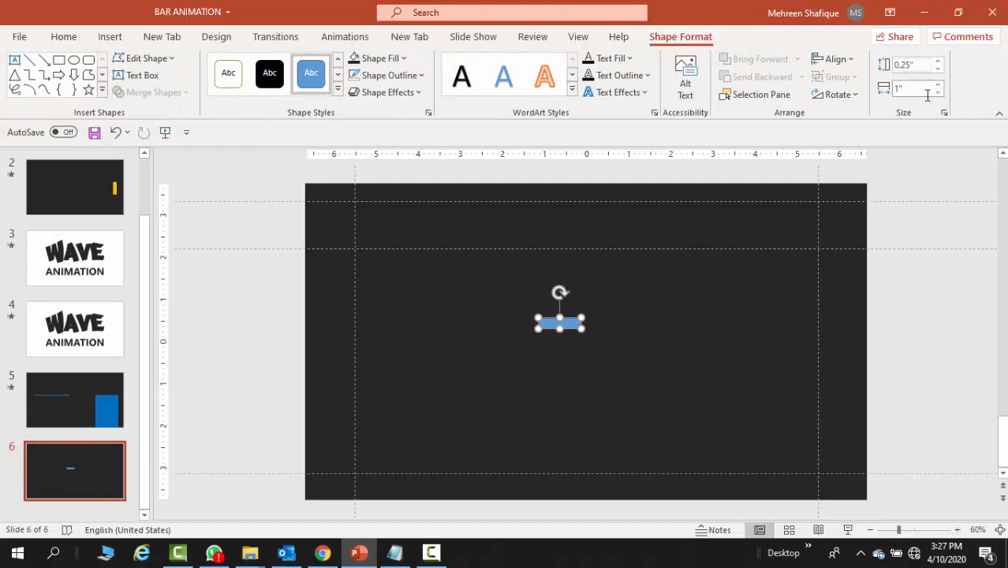
{"action": "left_click", "coordinate": [937, 68]}
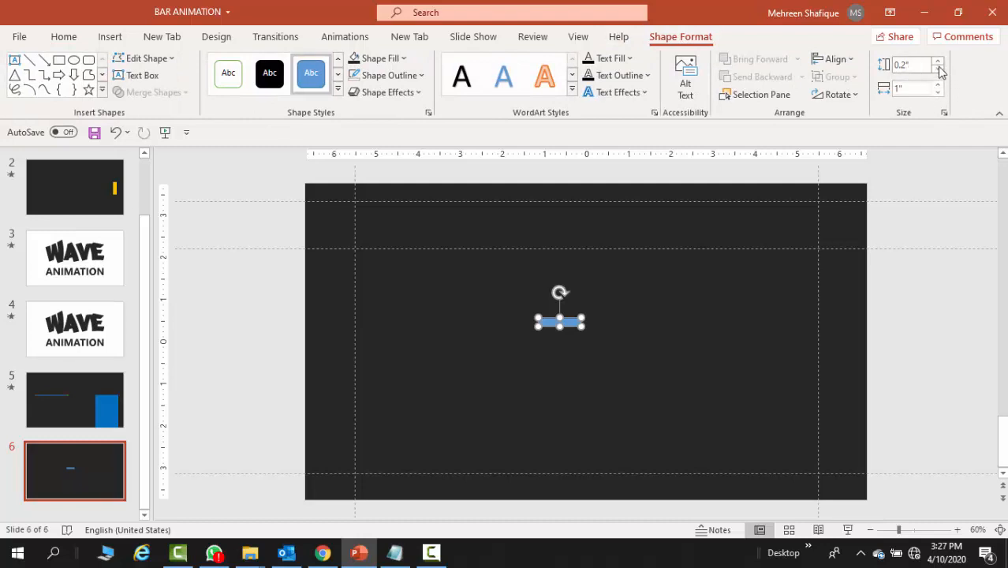
{"action": "left_click", "coordinate": [937, 68]}
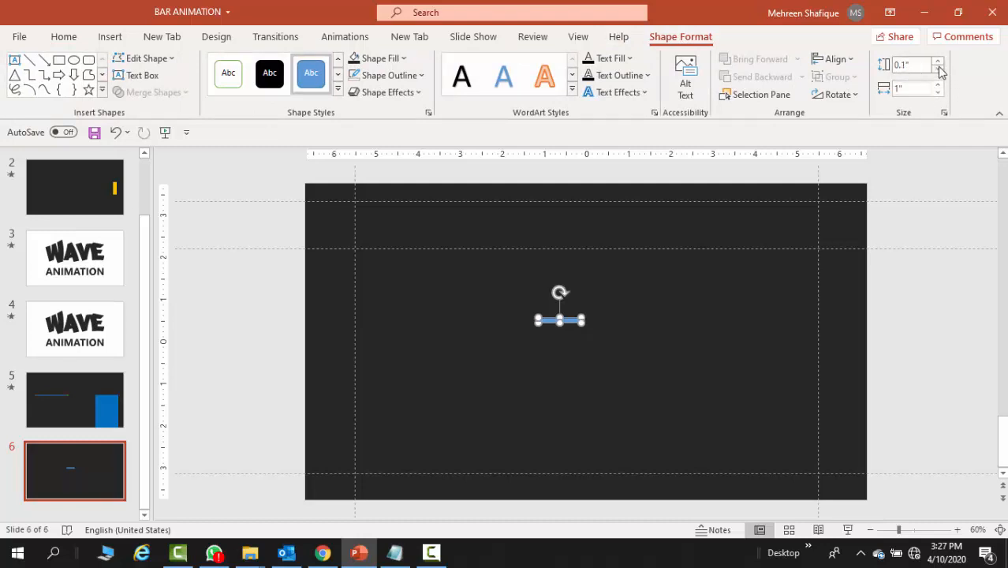
{"action": "left_click", "coordinate": [937, 92]}
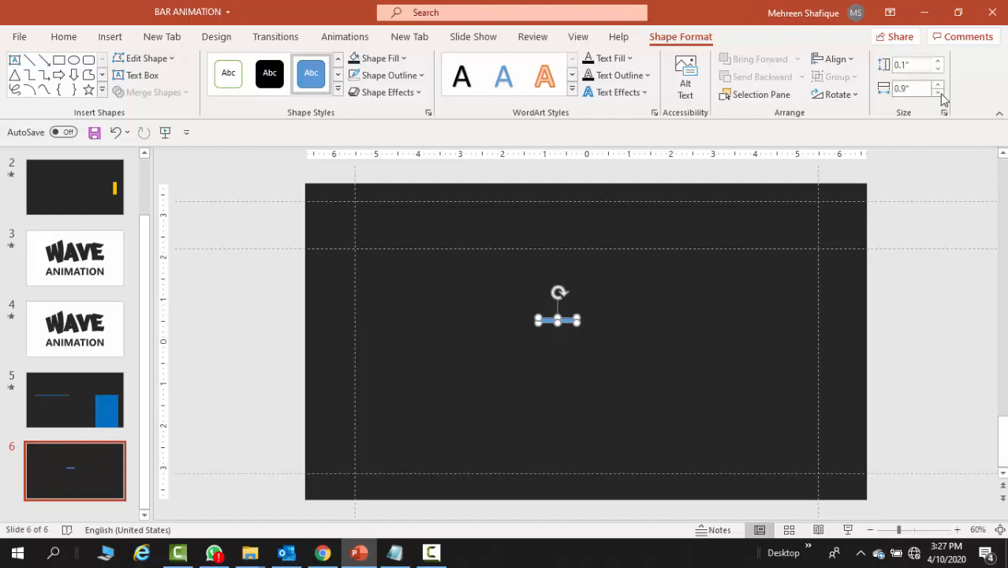
{"action": "left_click", "coordinate": [937, 91]}
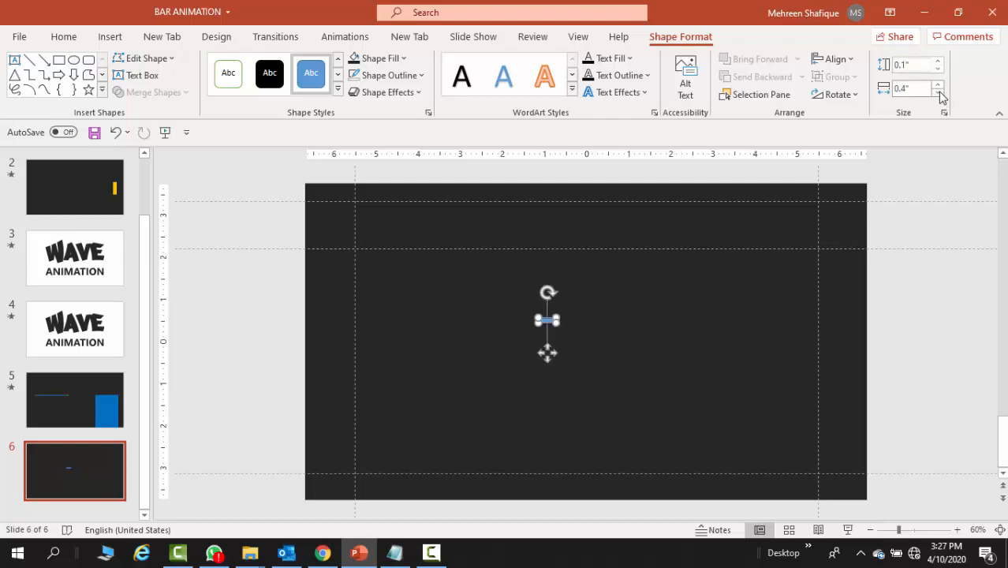
{"action": "left_click", "coordinate": [938, 90]}
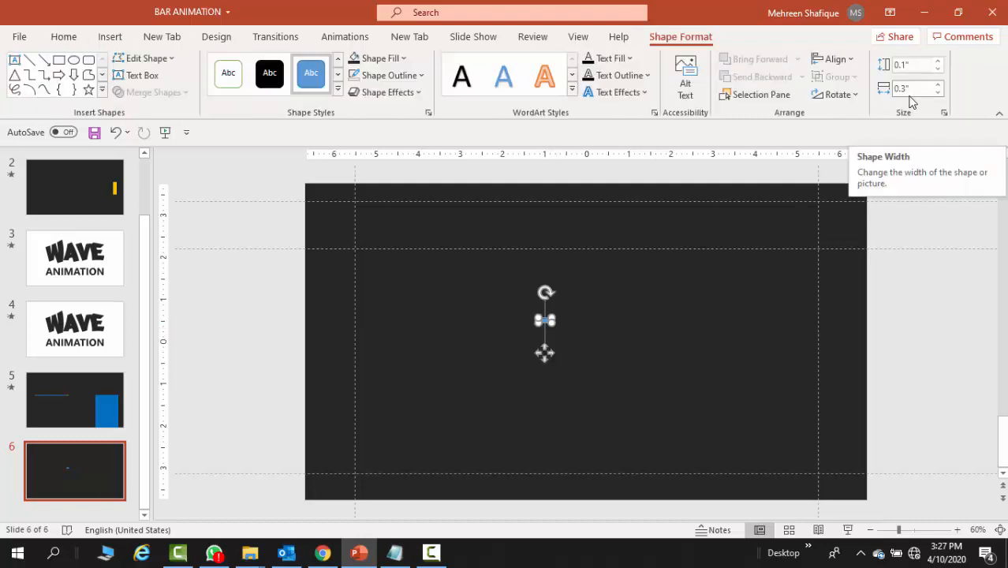
{"action": "mouse_move", "coordinate": [639, 347]}
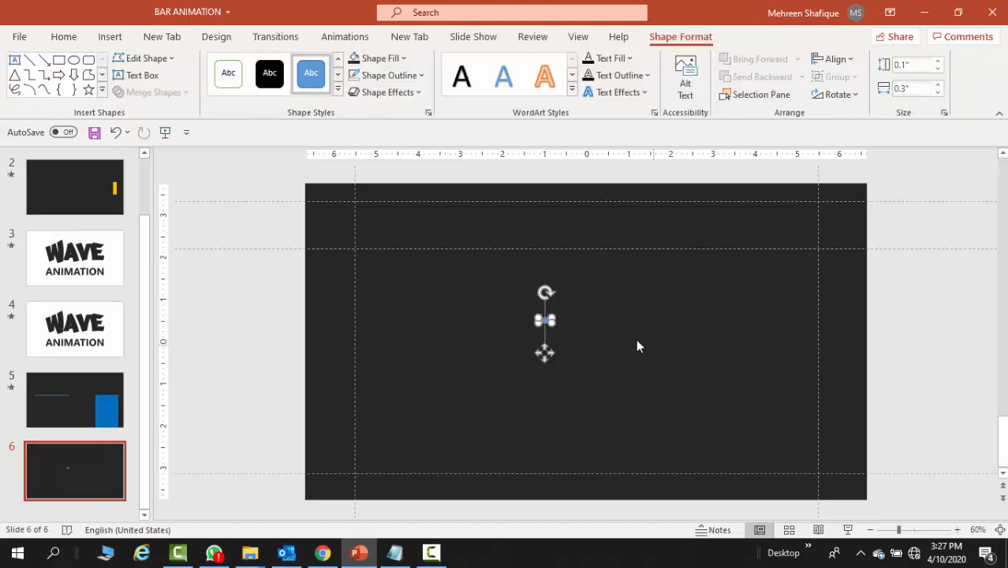
{"action": "mouse_move", "coordinate": [655, 298]}
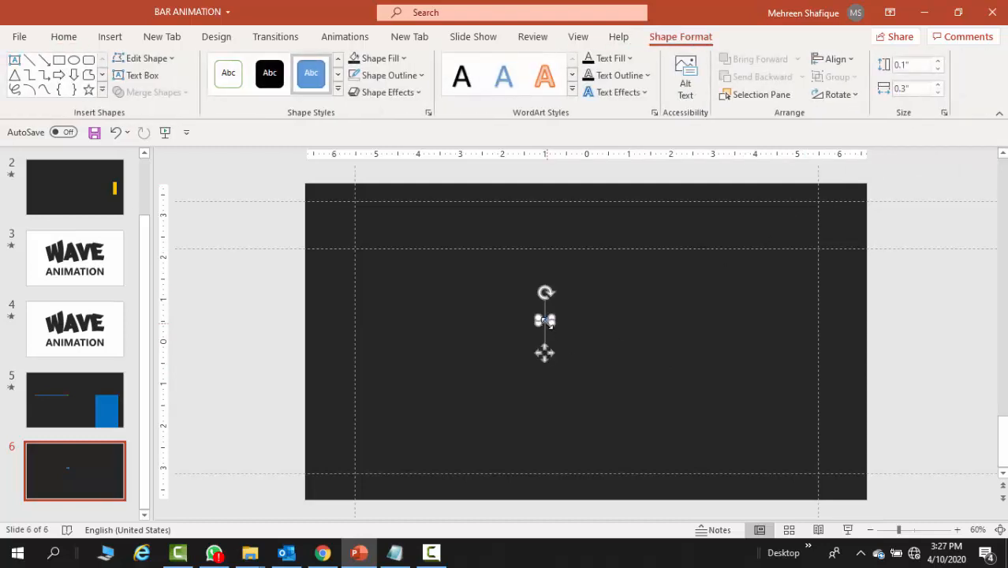
Check the tiny bar's fill colour and leave it deselected at the slide centre
{"action": "left_click", "coordinate": [378, 57]}
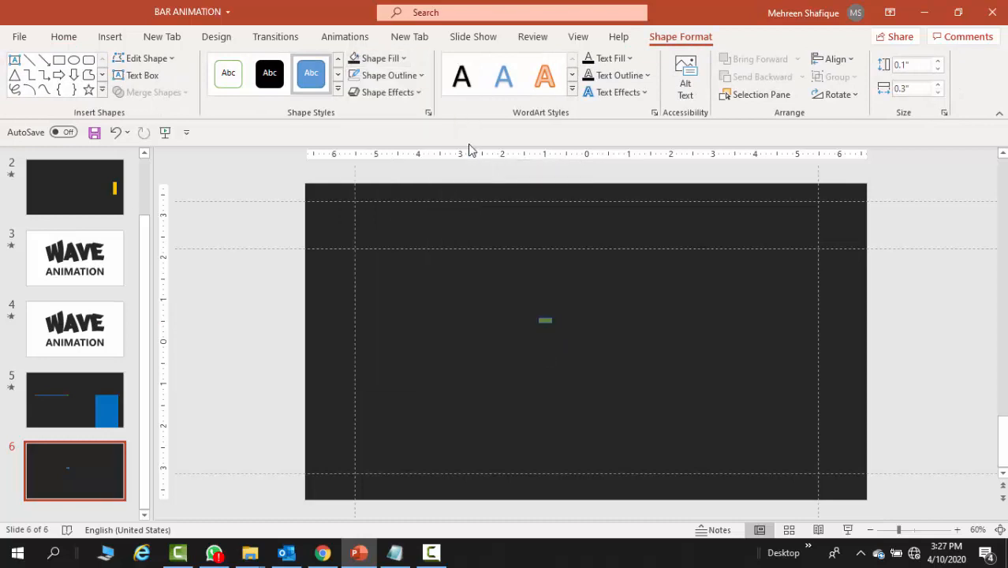
{"action": "left_click", "coordinate": [63, 37]}
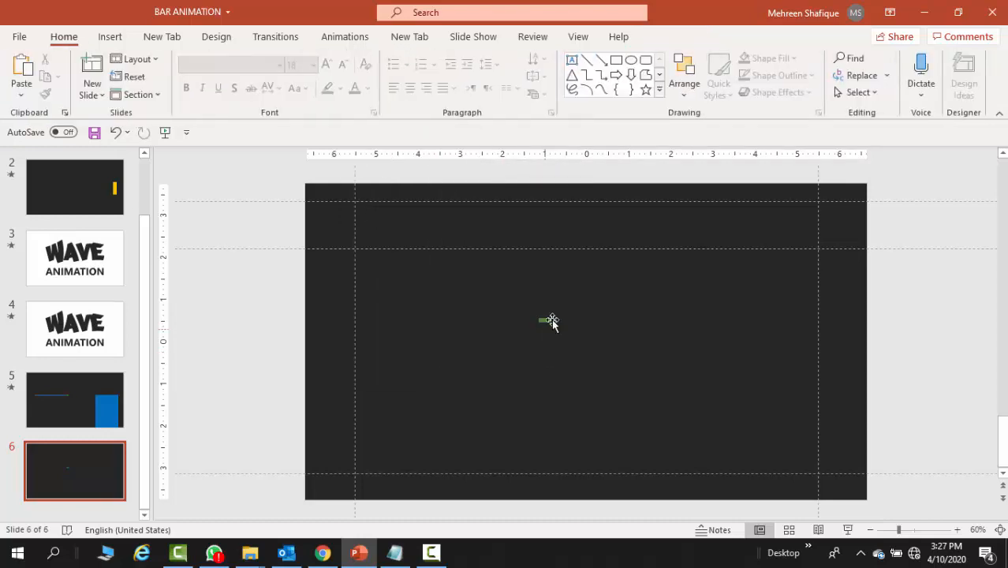
{"action": "left_click", "coordinate": [544, 320]}
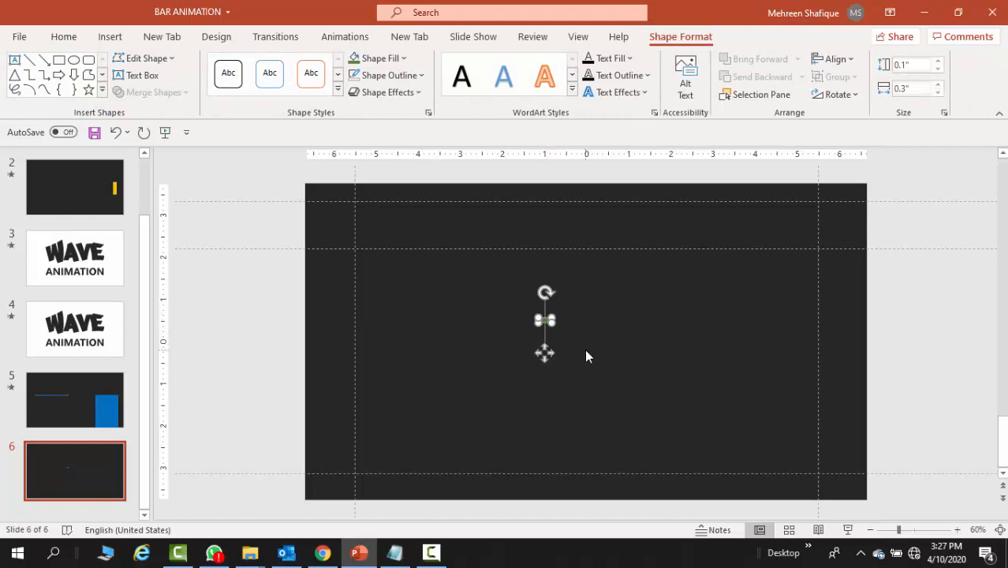
{"action": "left_click", "coordinate": [451, 361]}
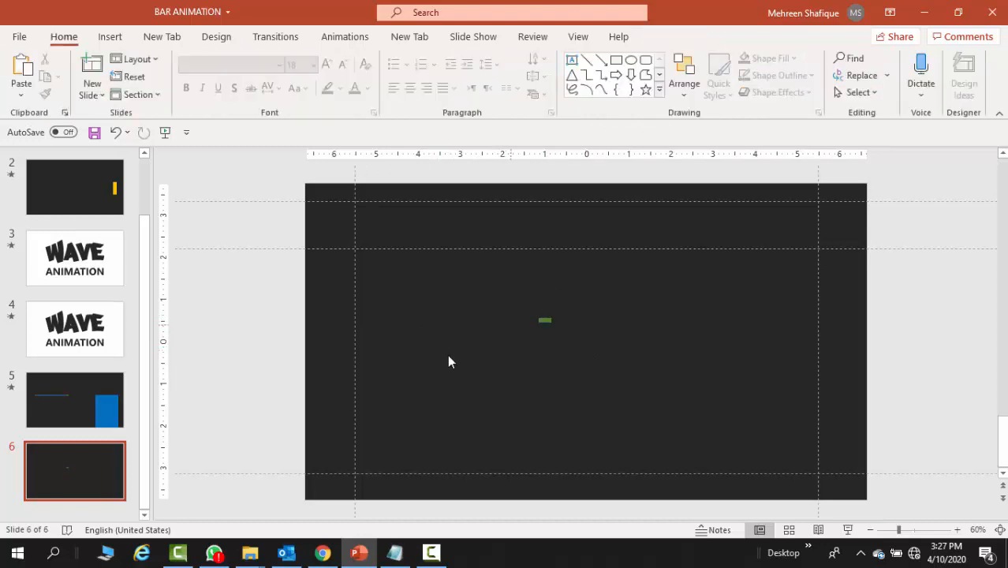
Widen the bar to about 10.9 inches spanning the guides and fill it blue
{"action": "left_click", "coordinate": [546, 321]}
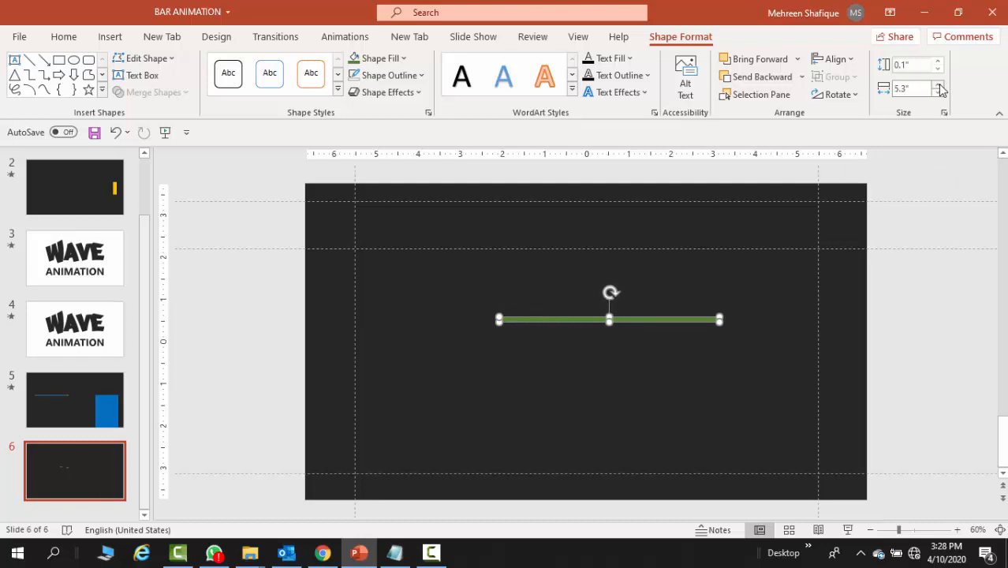
{"action": "left_click", "coordinate": [937, 83]}
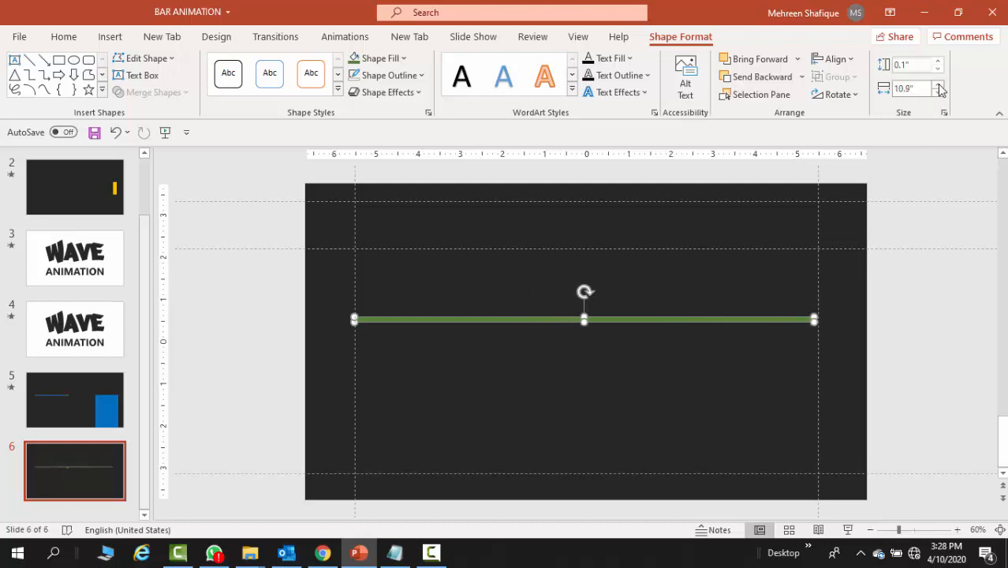
{"action": "left_click", "coordinate": [378, 57]}
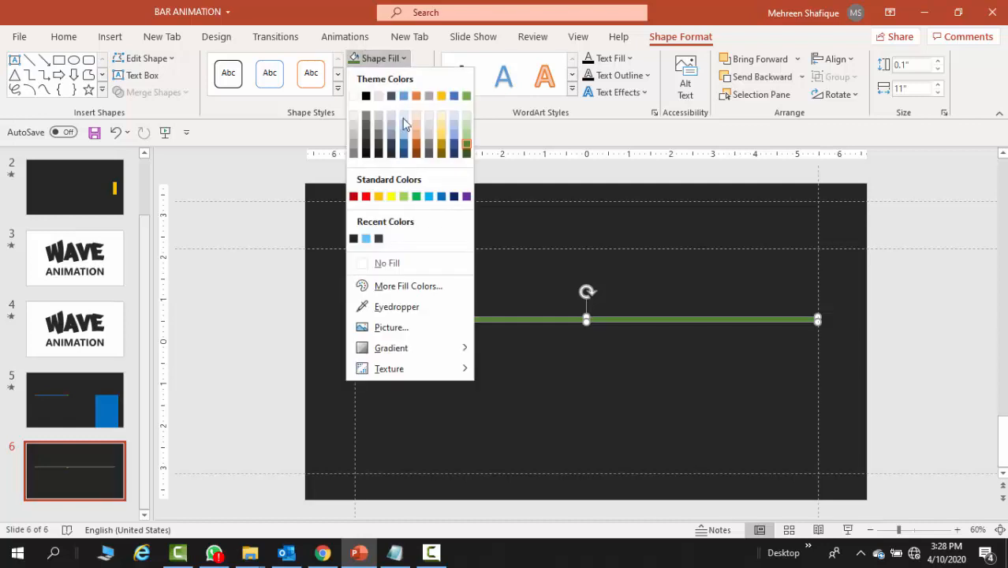
{"action": "left_click", "coordinate": [385, 76]}
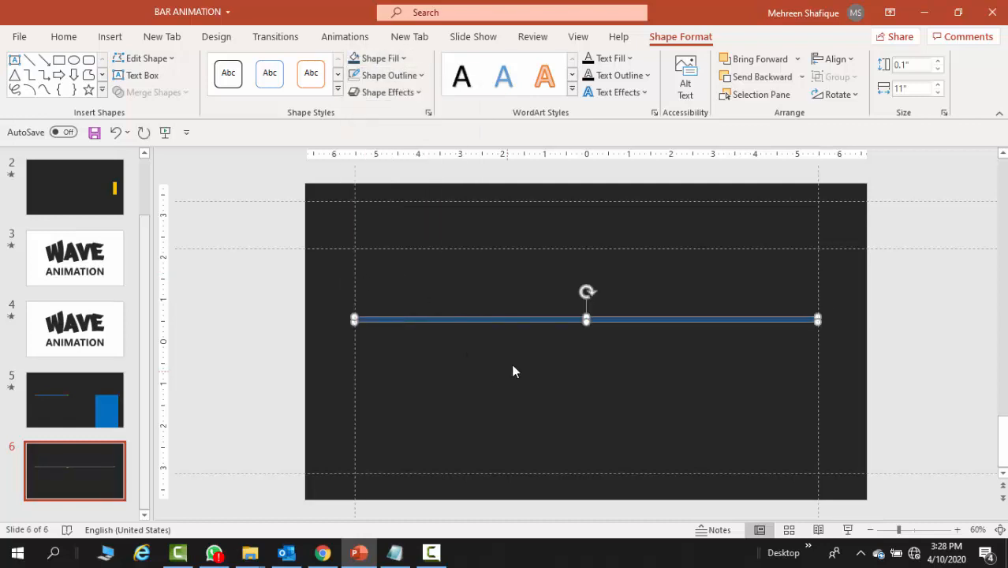
Return to normal zoom and reselect the long blue line for further formatting
{"action": "left_click", "coordinate": [671, 338]}
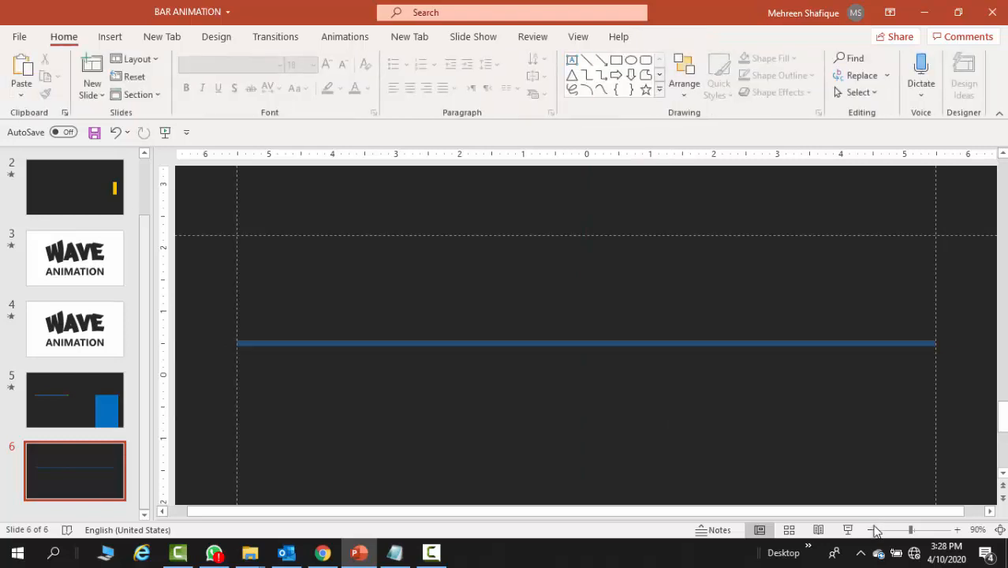
{"action": "left_click", "coordinate": [874, 530]}
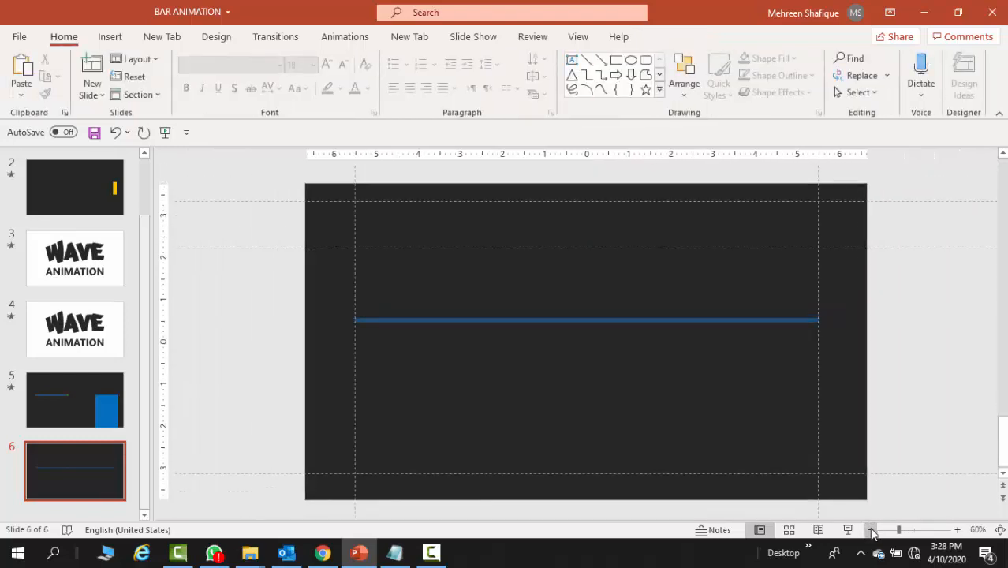
{"action": "left_click", "coordinate": [585, 320]}
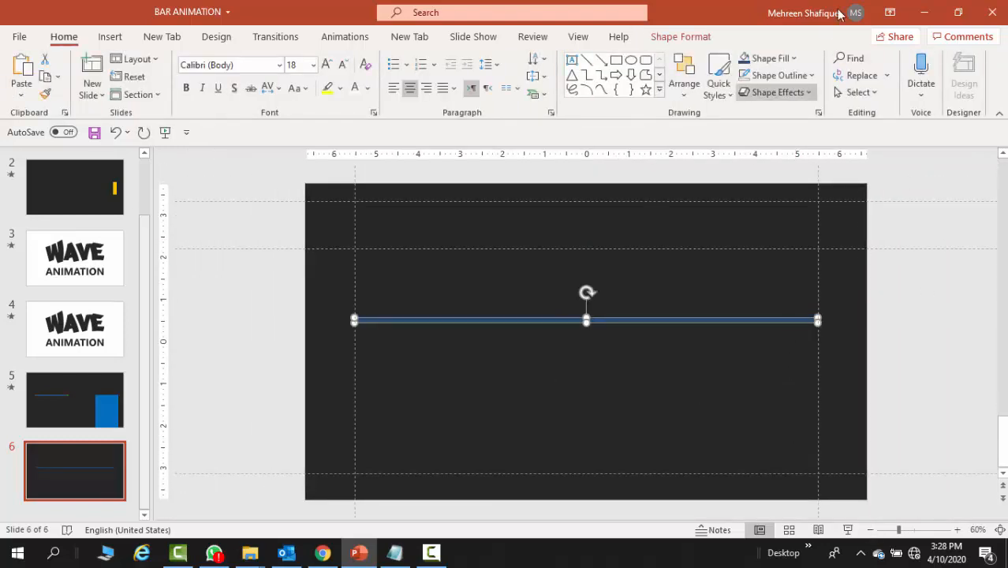
{"action": "left_click", "coordinate": [680, 36]}
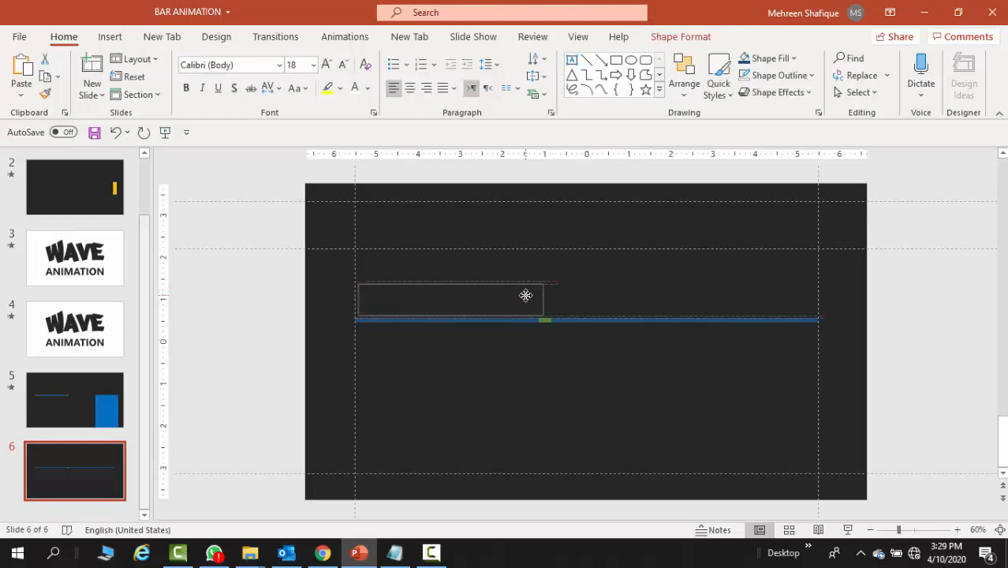
Add a text box reading YOUR NAME above the line's left end in bold Segoe UI, size 54
{"action": "left_click", "coordinate": [527, 297]}
{"action": "type", "text": "YOUR NAME"}
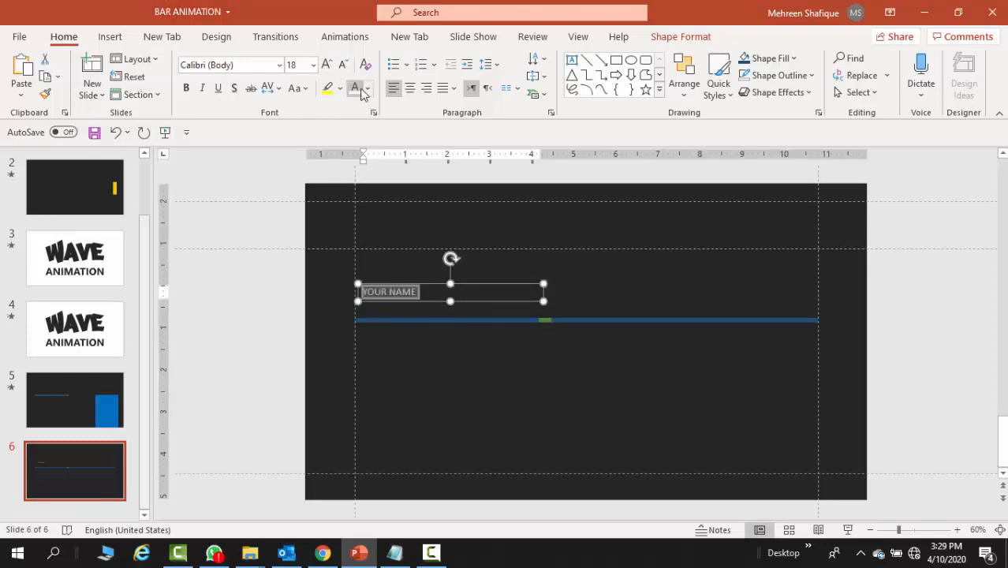
{"action": "left_click", "coordinate": [279, 64]}
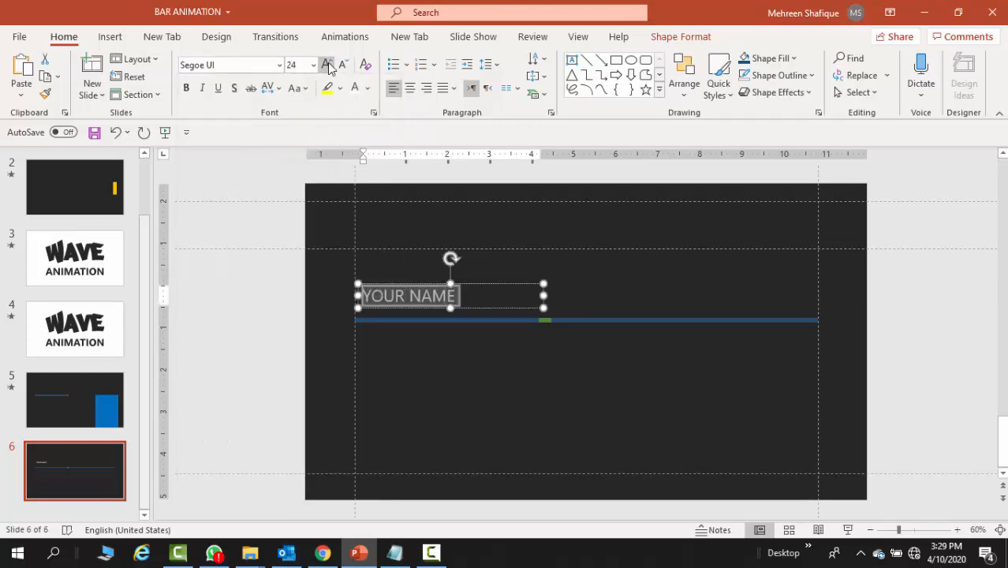
{"action": "left_click", "coordinate": [326, 65]}
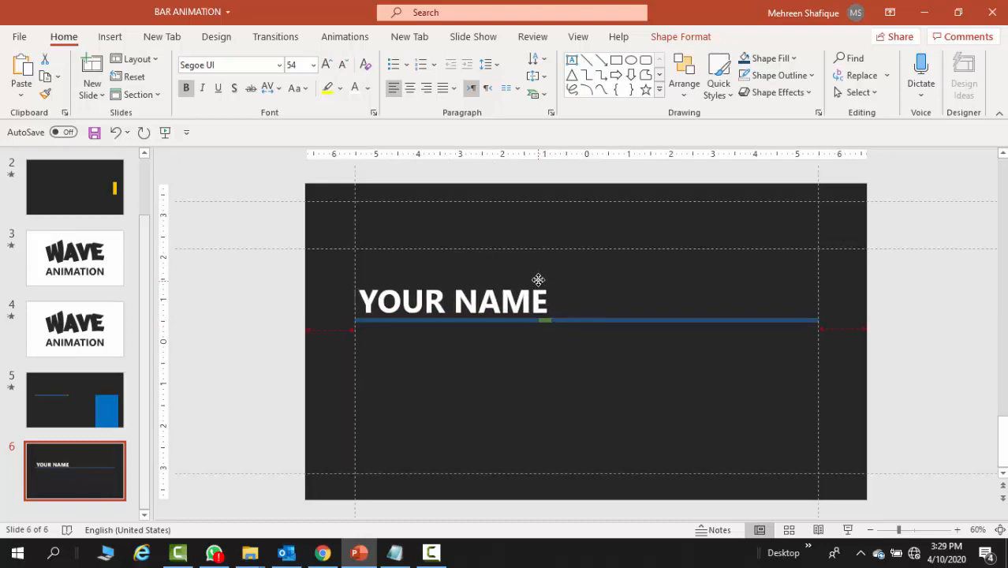
{"action": "left_click", "coordinate": [455, 300]}
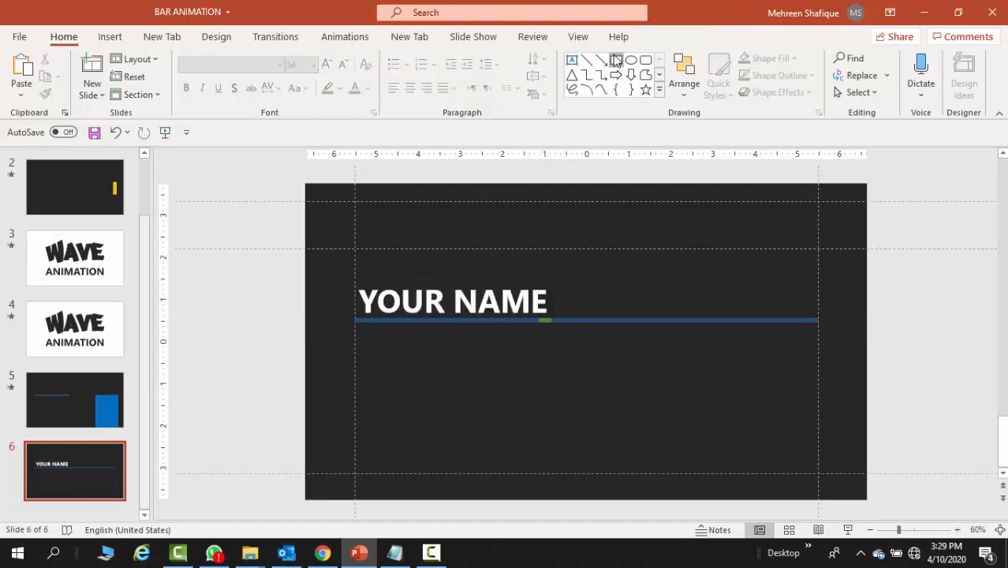
Stretch the blue line's right end past the slide edge beside the covering box
{"action": "left_click", "coordinate": [452, 300]}
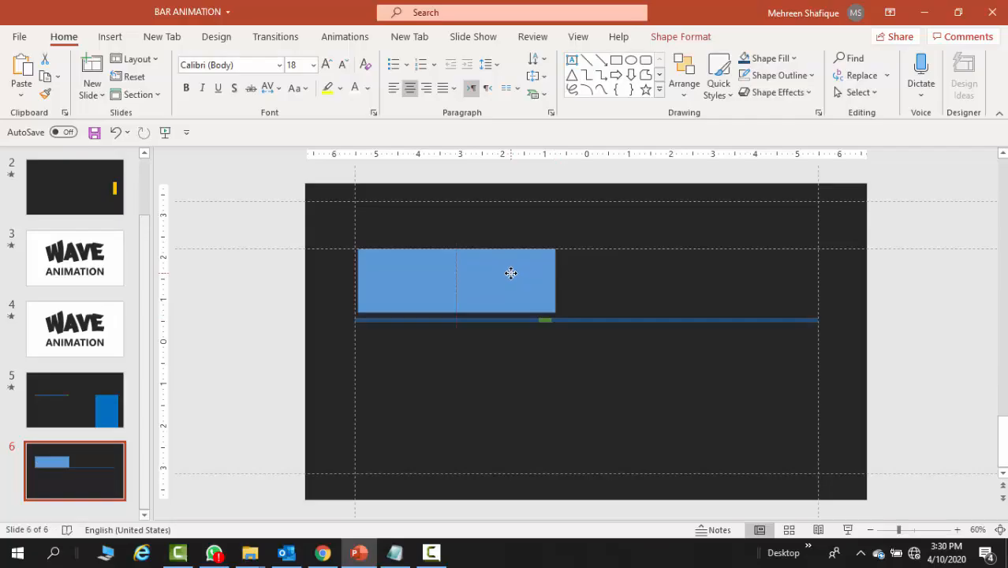
{"action": "left_click", "coordinate": [511, 273]}
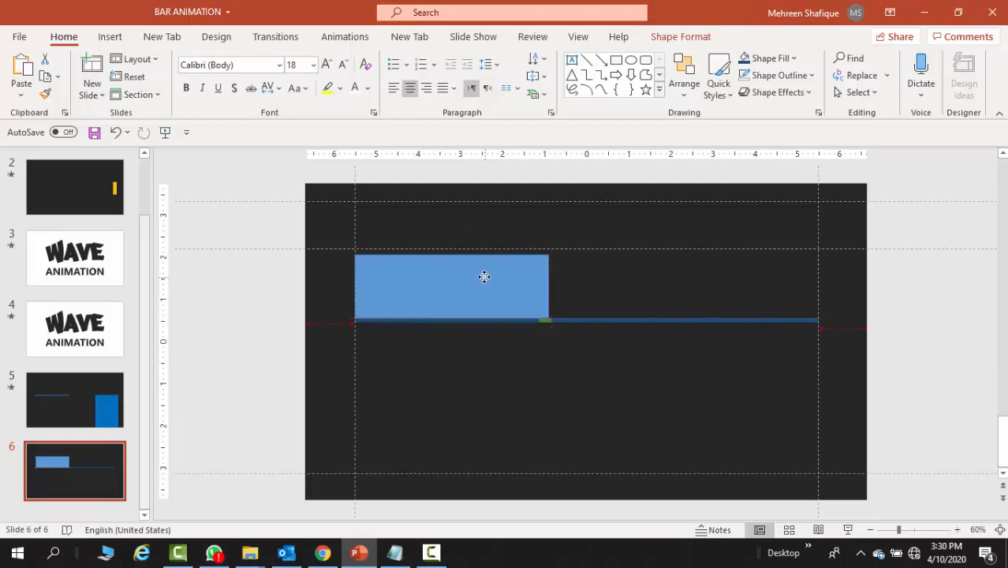
{"action": "left_click", "coordinate": [474, 366]}
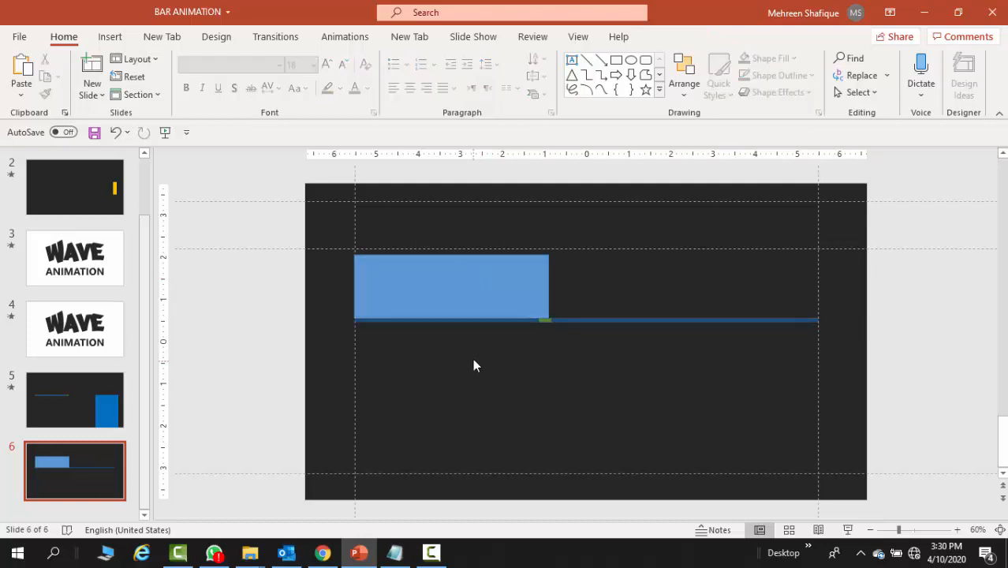
{"action": "mouse_move", "coordinate": [476, 347]}
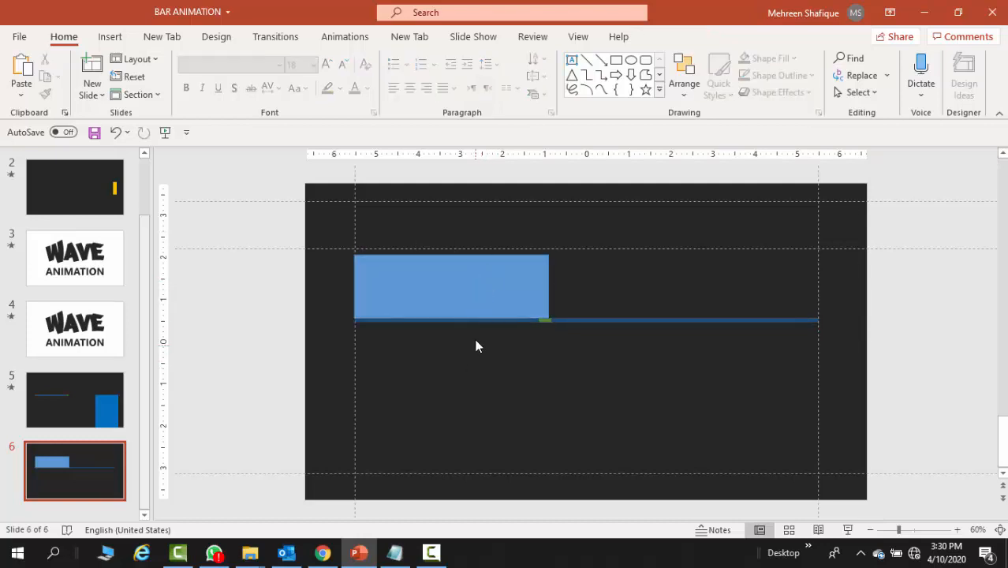
{"action": "left_click", "coordinate": [451, 286]}
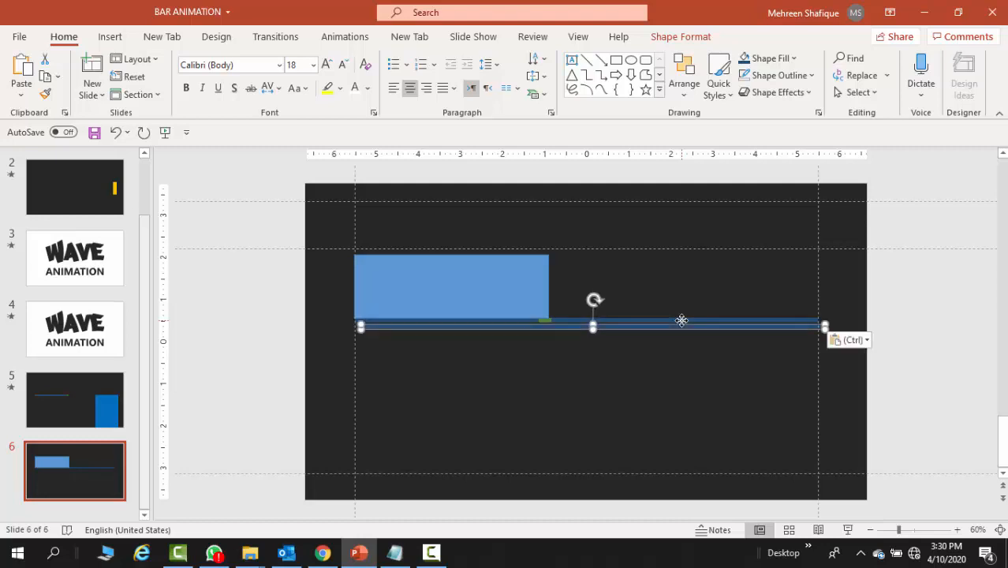
{"action": "mouse_move", "coordinate": [680, 325]}
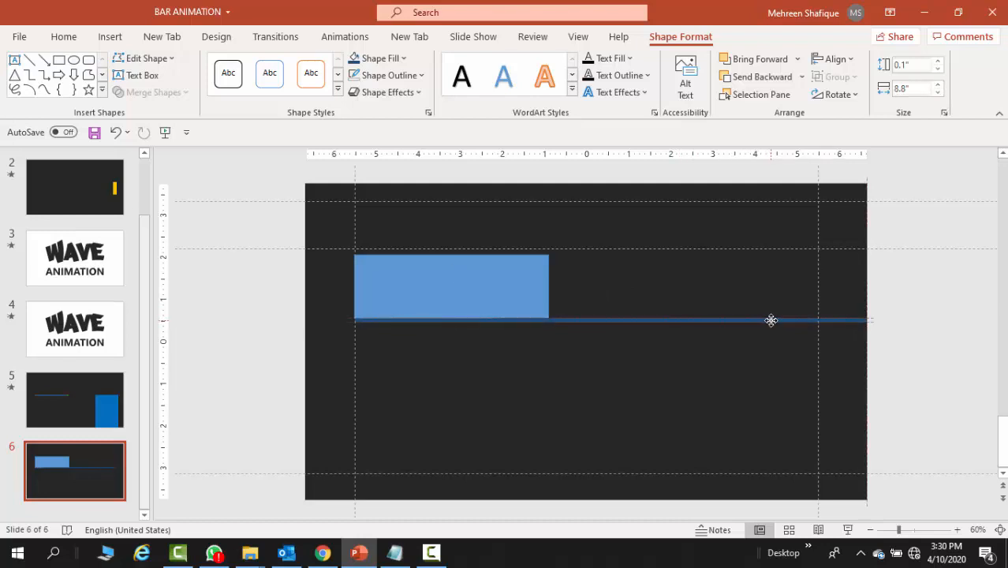
Zoom out and give the covering rectangle the dark background fill so it blends in
{"action": "left_click", "coordinate": [771, 319]}
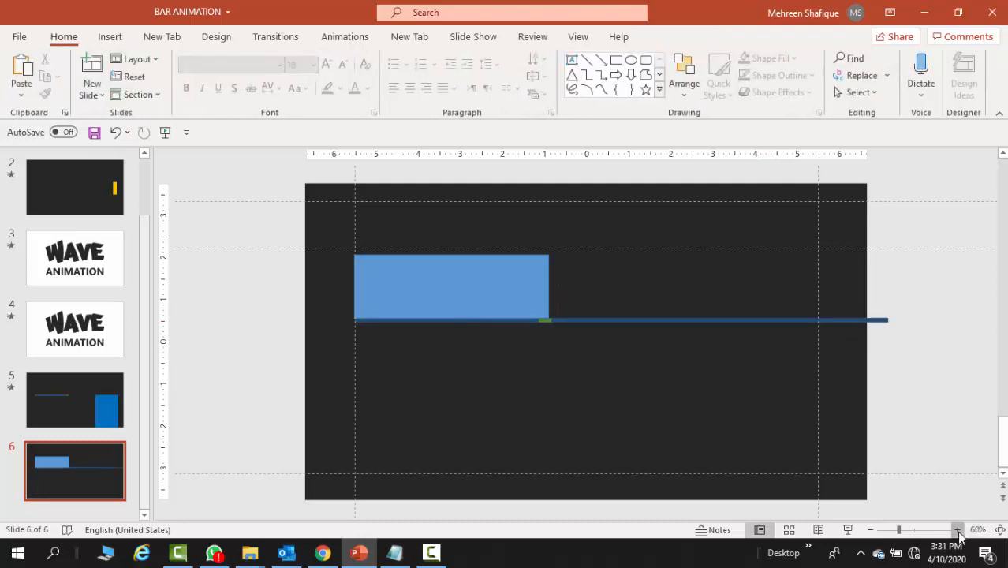
{"action": "left_click", "coordinate": [957, 530]}
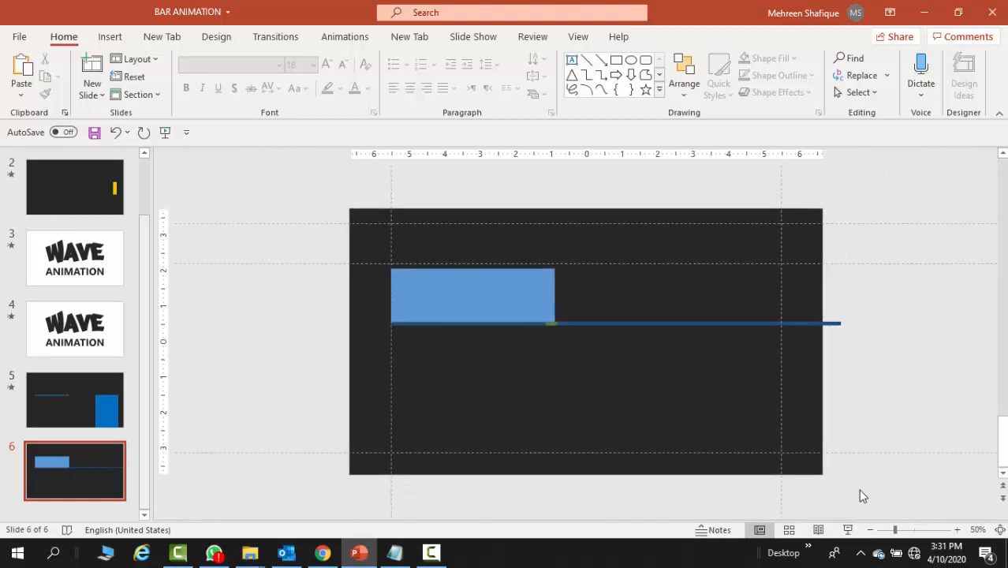
{"action": "left_click", "coordinate": [713, 325]}
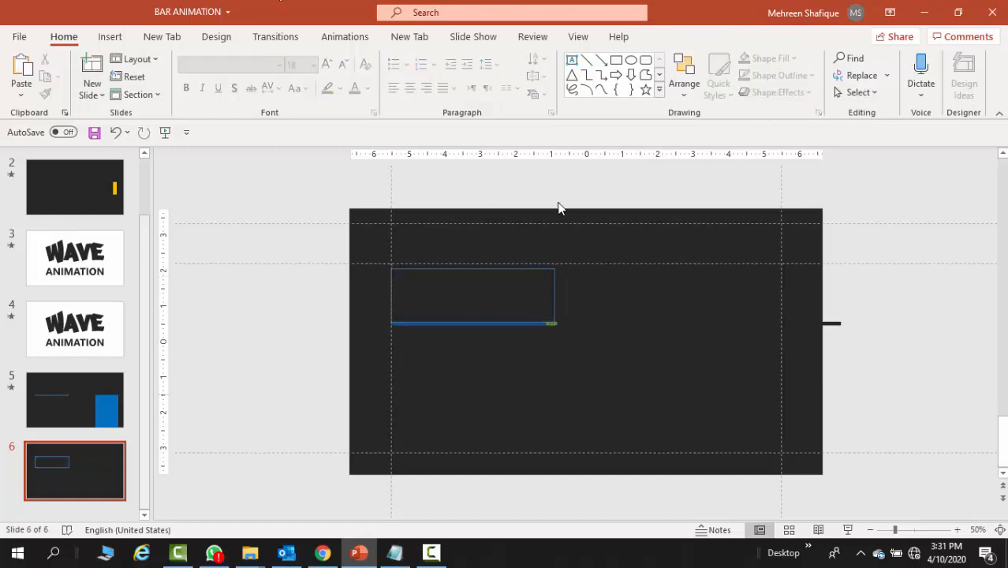
Show the Selection Pane and name the two pieces Green Box and Blue line
{"action": "left_click", "coordinate": [474, 297]}
{"action": "type", "text": "Blue line"}
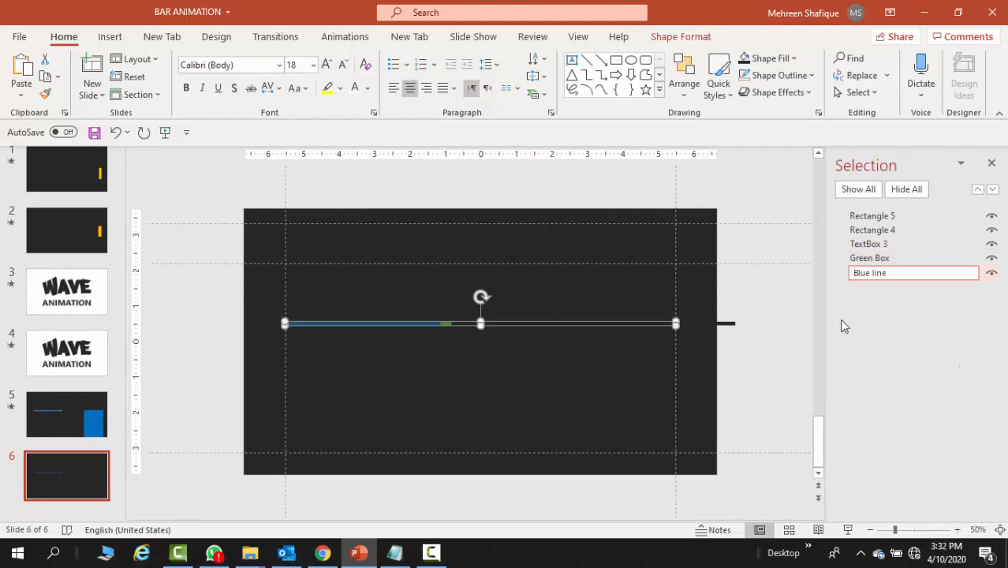
{"action": "left_click", "coordinate": [869, 259]}
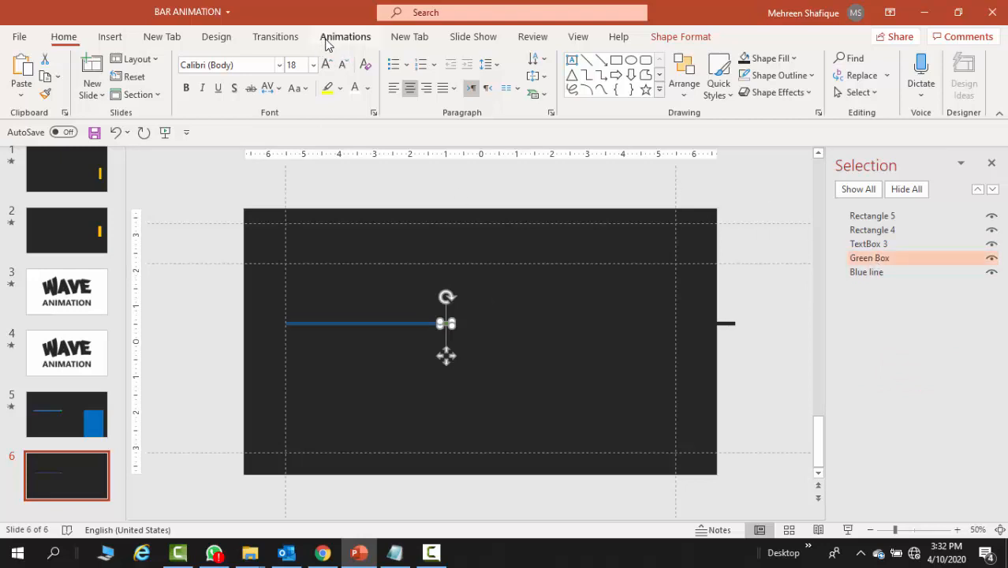
Apply Fly In to the green box and to the blue line, the line entering From Left
{"action": "left_click", "coordinate": [344, 36]}
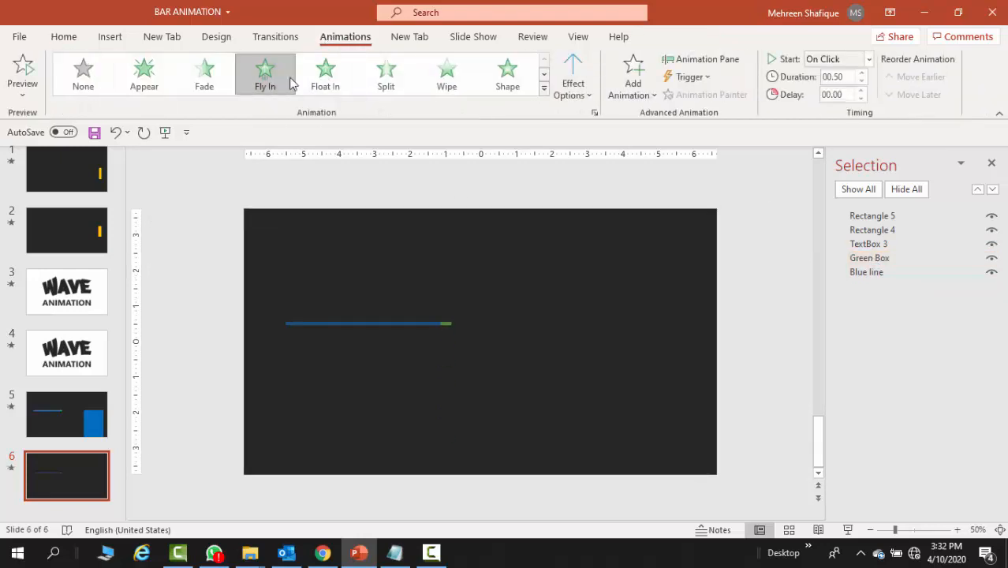
{"action": "left_click", "coordinate": [573, 76]}
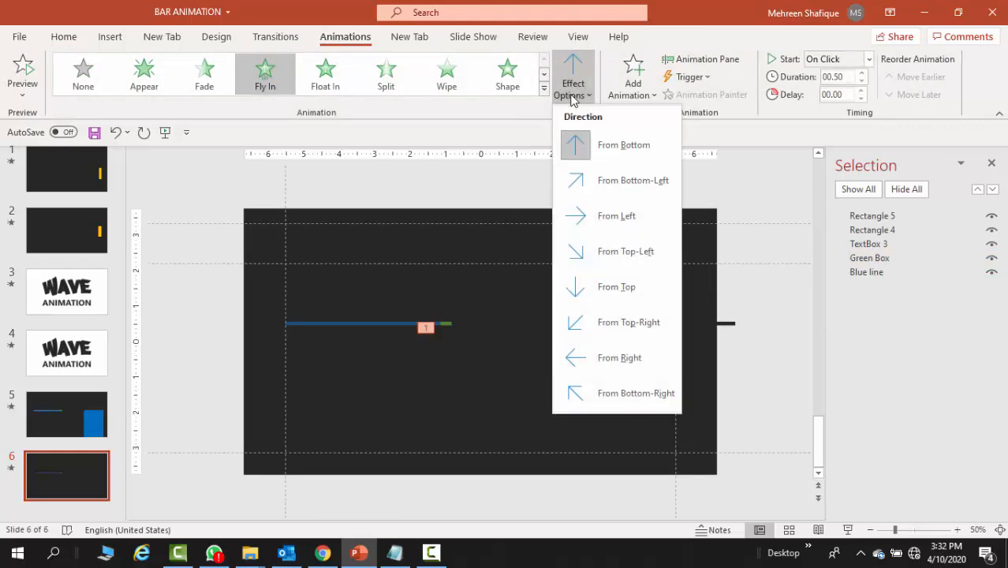
{"action": "left_click", "coordinate": [623, 145]}
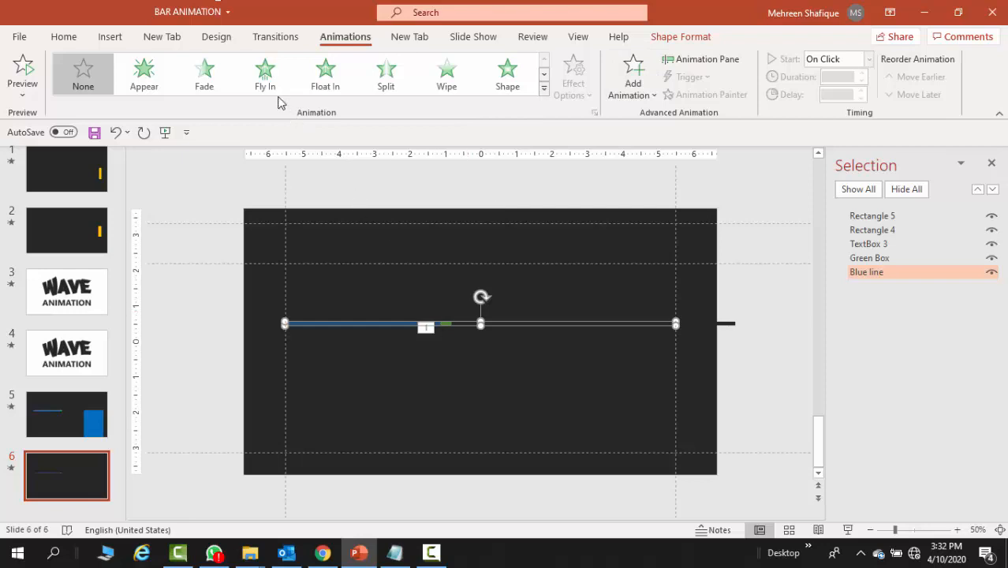
{"action": "left_click", "coordinate": [265, 76]}
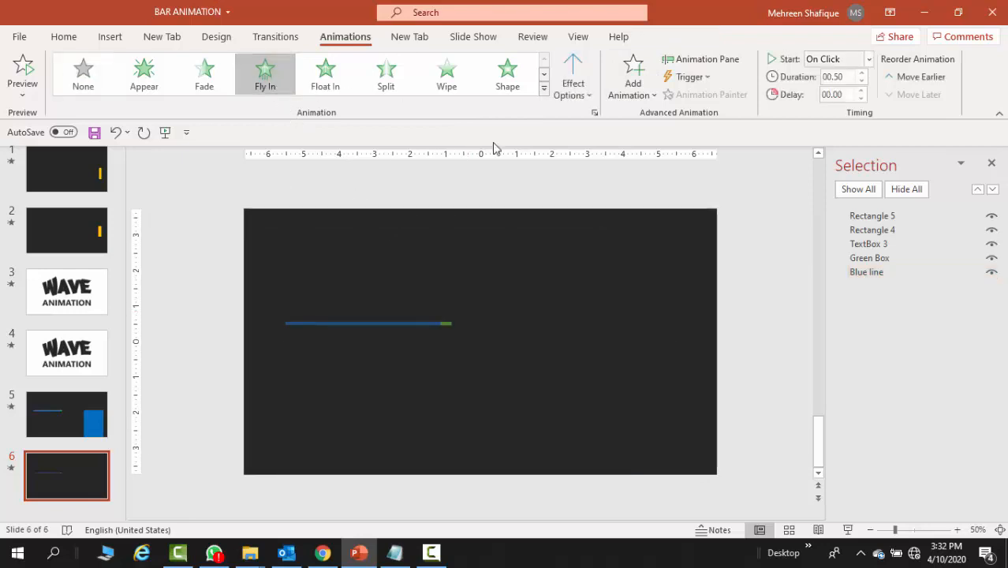
{"action": "left_click", "coordinate": [573, 76]}
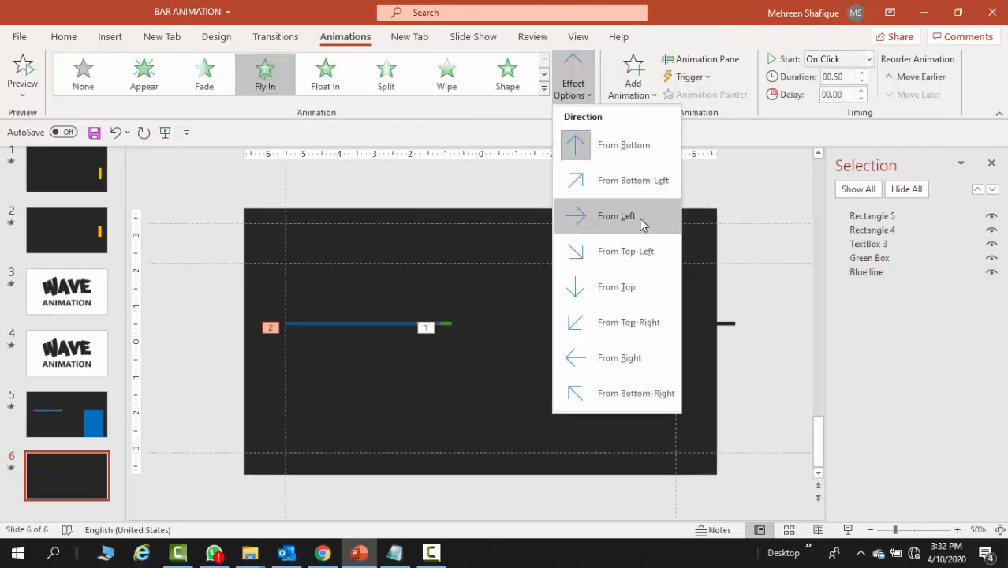
{"action": "left_click", "coordinate": [617, 215]}
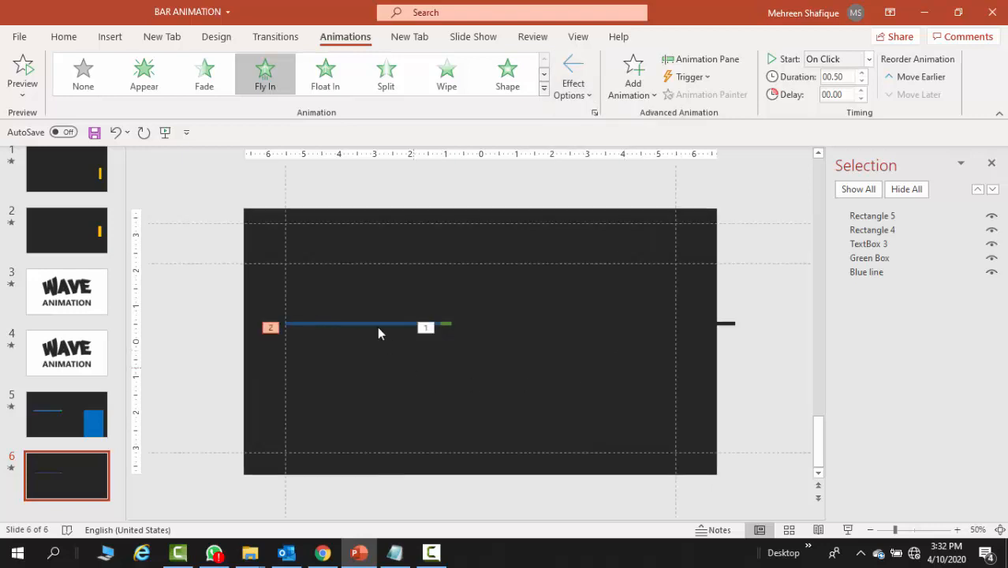
Rename the YOUR NAME text box to Heading and give it the Lines motion path animation
{"action": "left_click", "coordinate": [370, 325]}
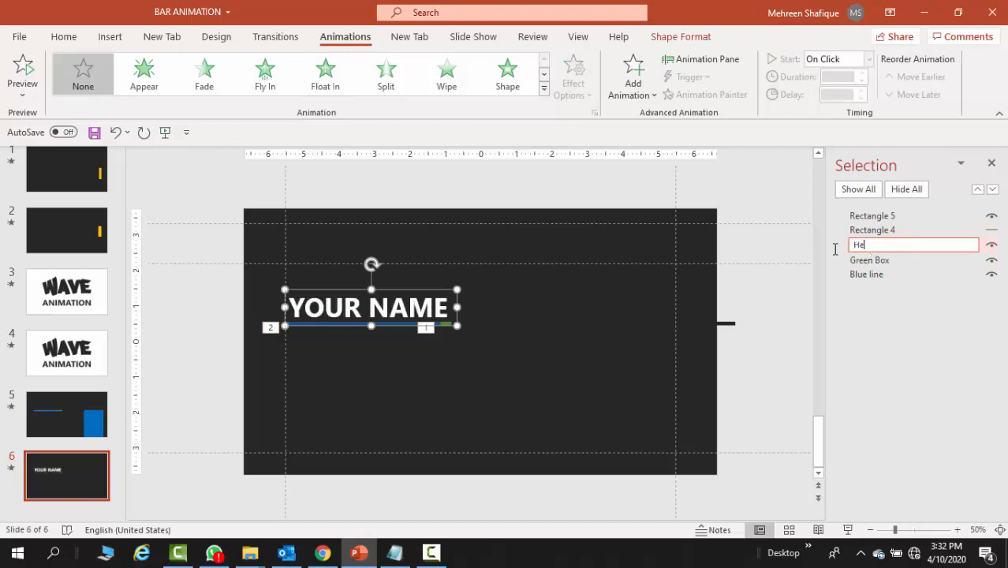
{"action": "type", "text": "Heading"}
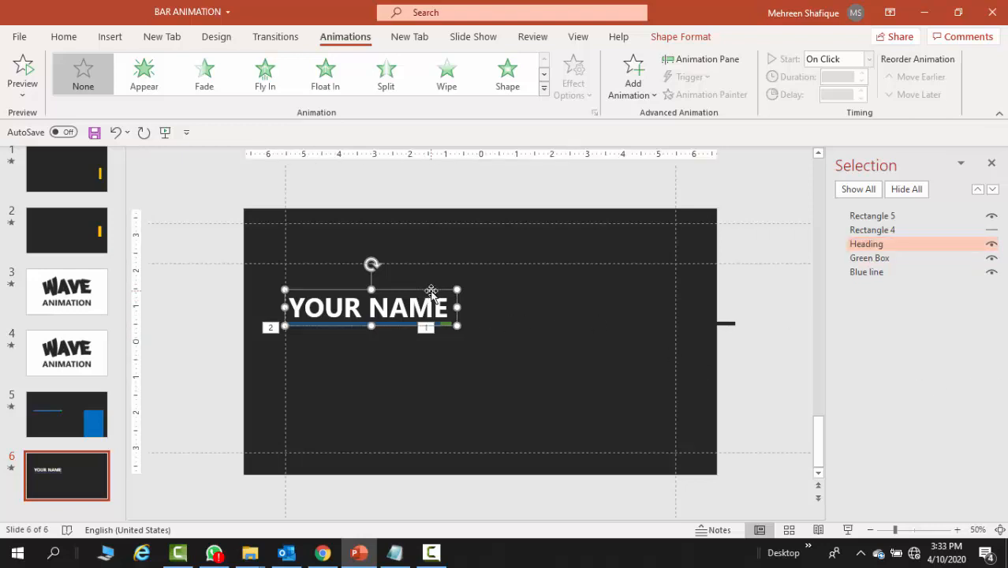
{"action": "left_click", "coordinate": [543, 88]}
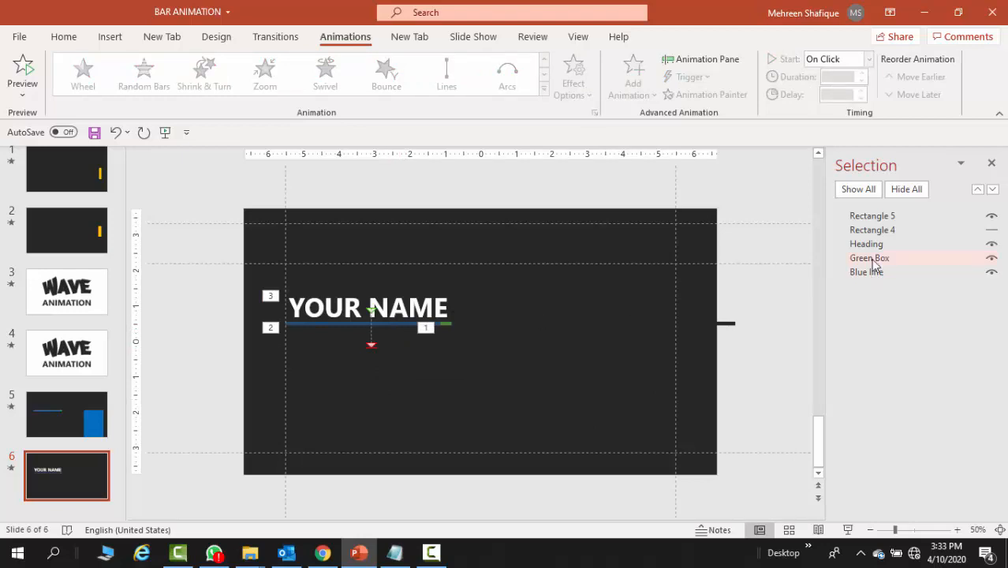
{"action": "left_click", "coordinate": [866, 243]}
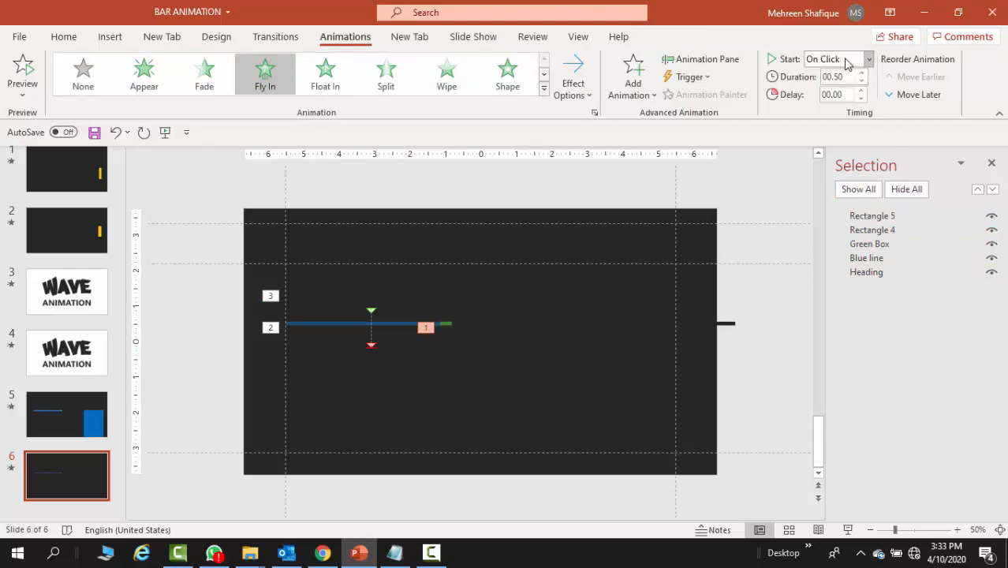
{"action": "mouse_move", "coordinate": [867, 66]}
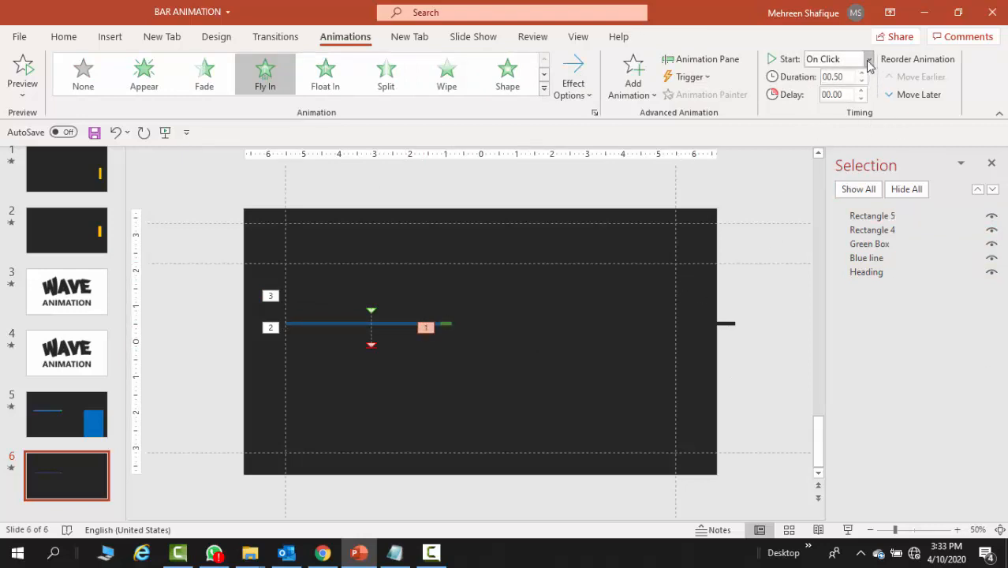
Start the line's animation With Previous and set its duration to 1.80 seconds
{"action": "left_click", "coordinate": [867, 59]}
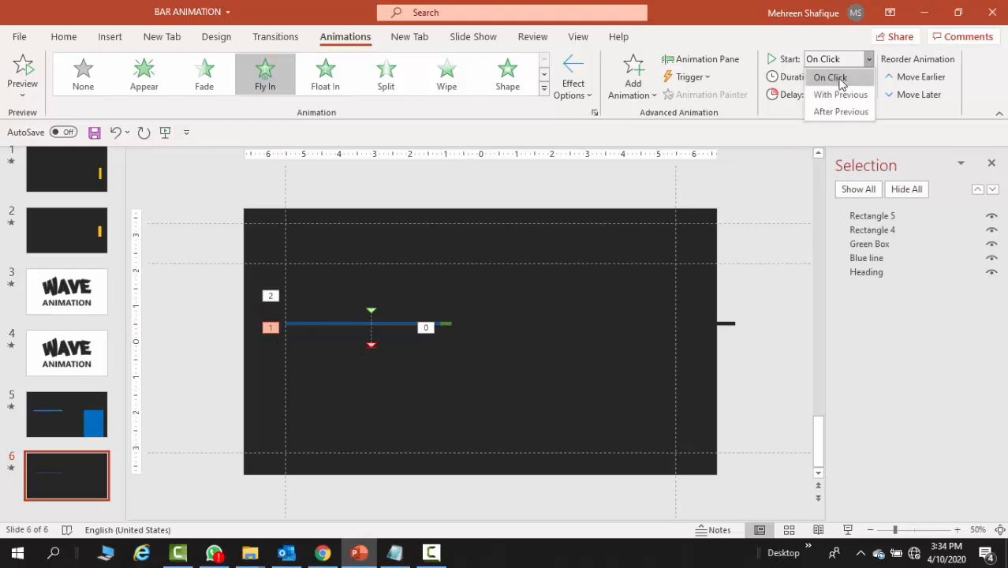
{"action": "left_click", "coordinate": [839, 95]}
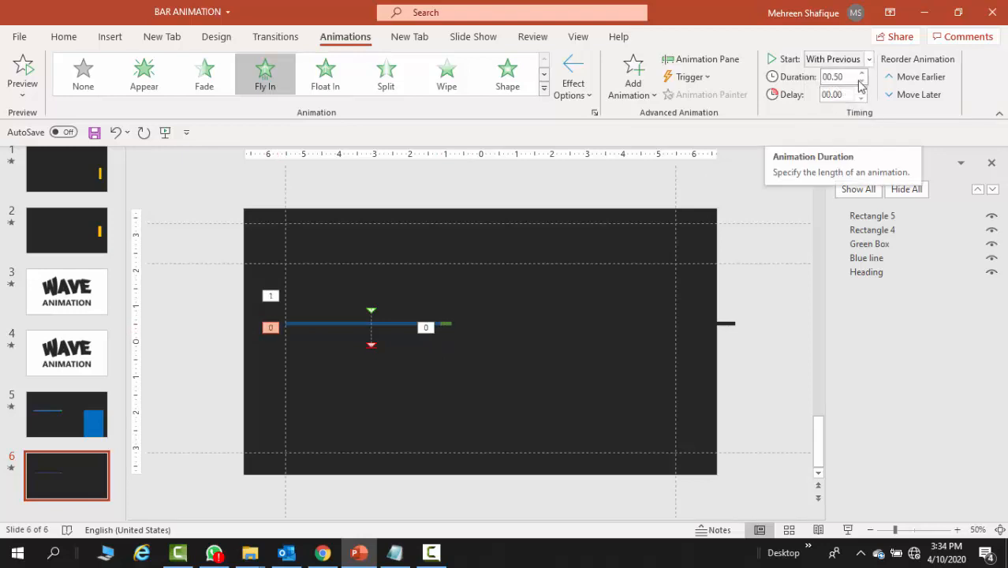
{"action": "left_click", "coordinate": [836, 76]}
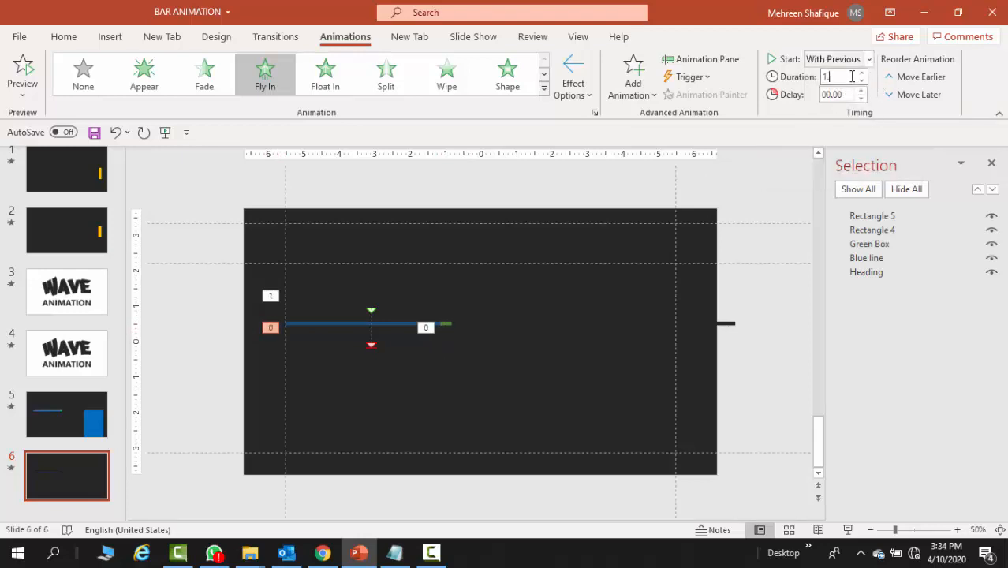
{"action": "type", "text": "1.80"}
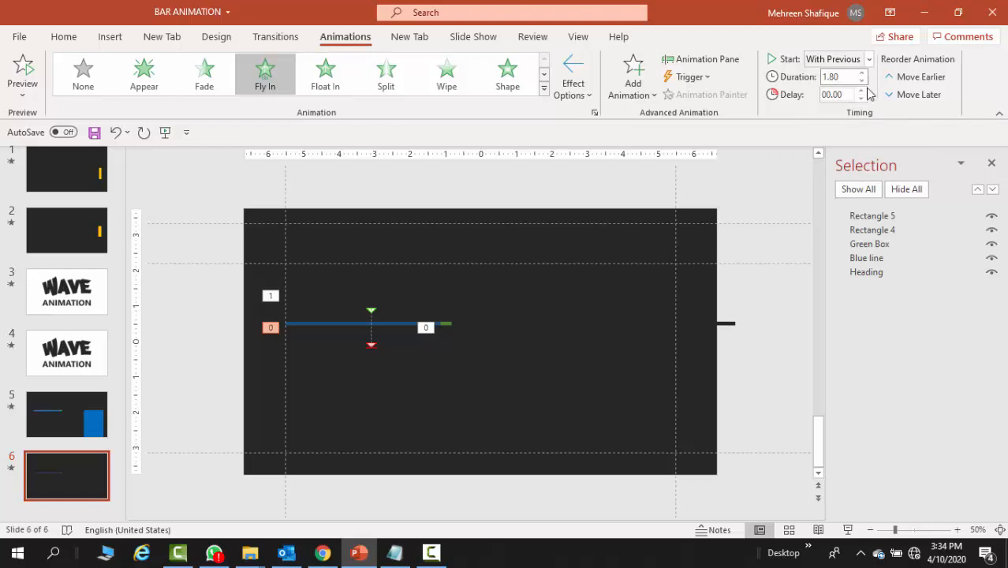
{"action": "left_click", "coordinate": [862, 90]}
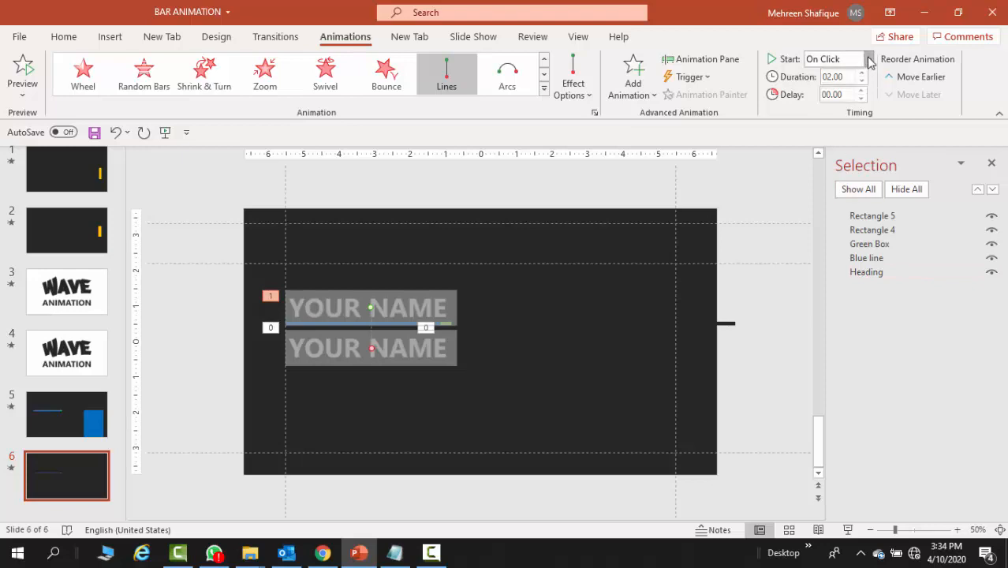
Start the Heading reveal With Previous and raise its delay to about one second
{"action": "left_click", "coordinate": [833, 59]}
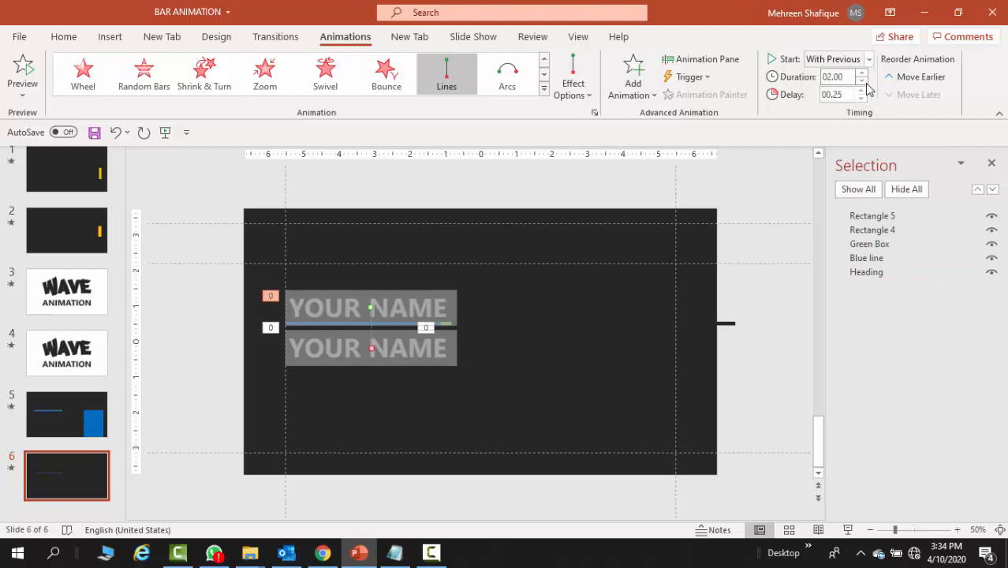
{"action": "mouse_move", "coordinate": [839, 76]}
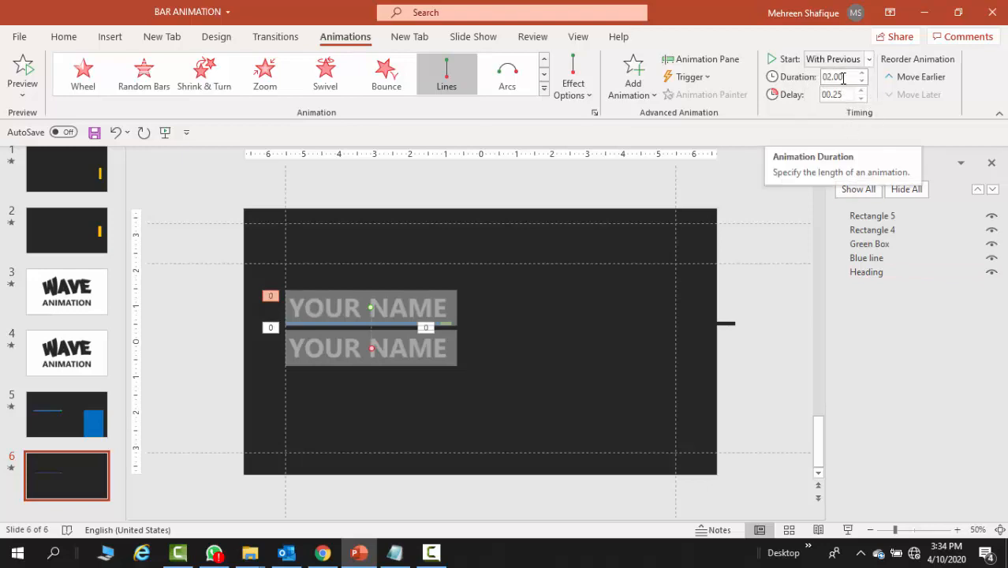
{"action": "left_click", "coordinate": [864, 90]}
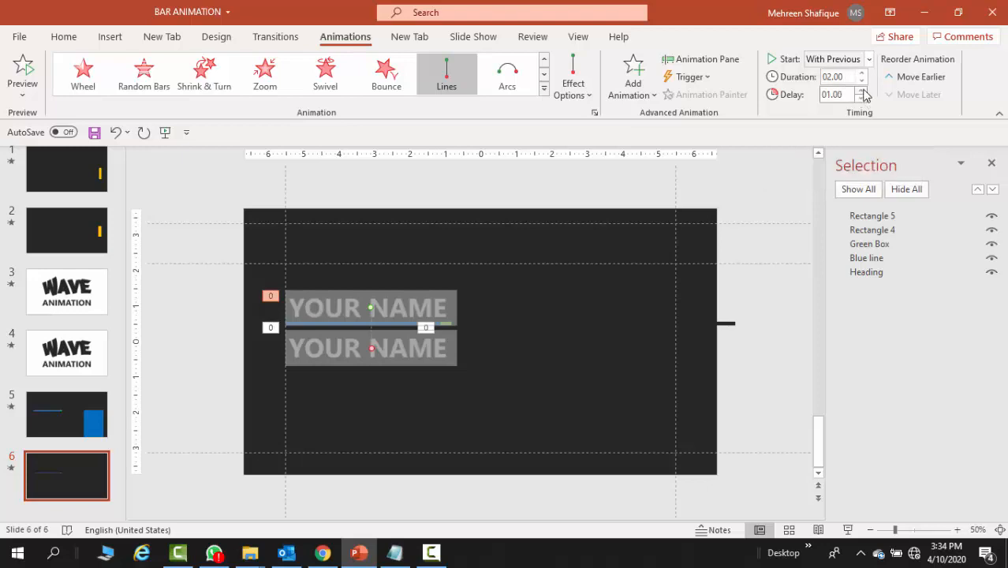
{"action": "left_click", "coordinate": [863, 90]}
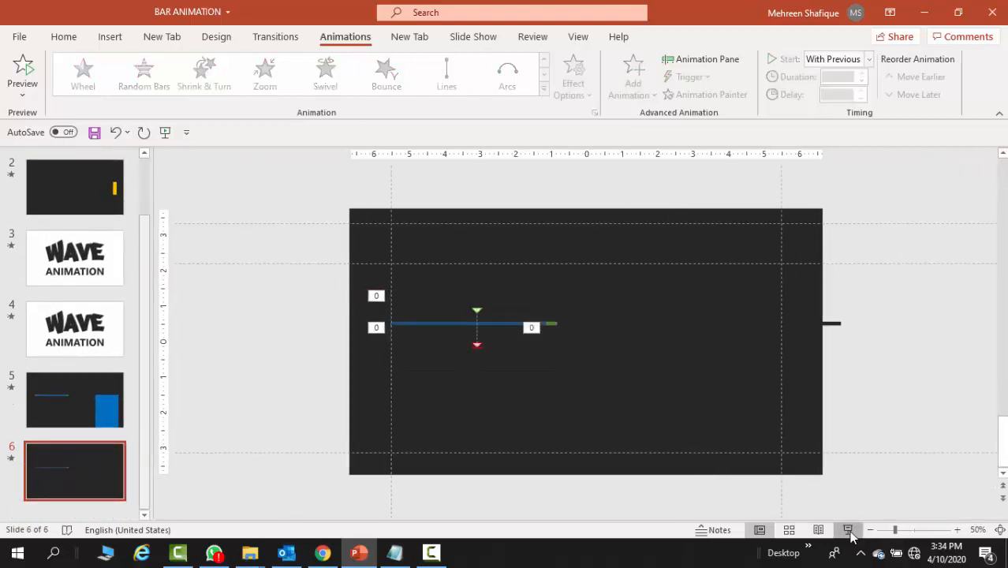
Play the slide show to preview the name reveal, then return to the SOME TEXT slide
{"action": "left_click", "coordinate": [849, 530]}
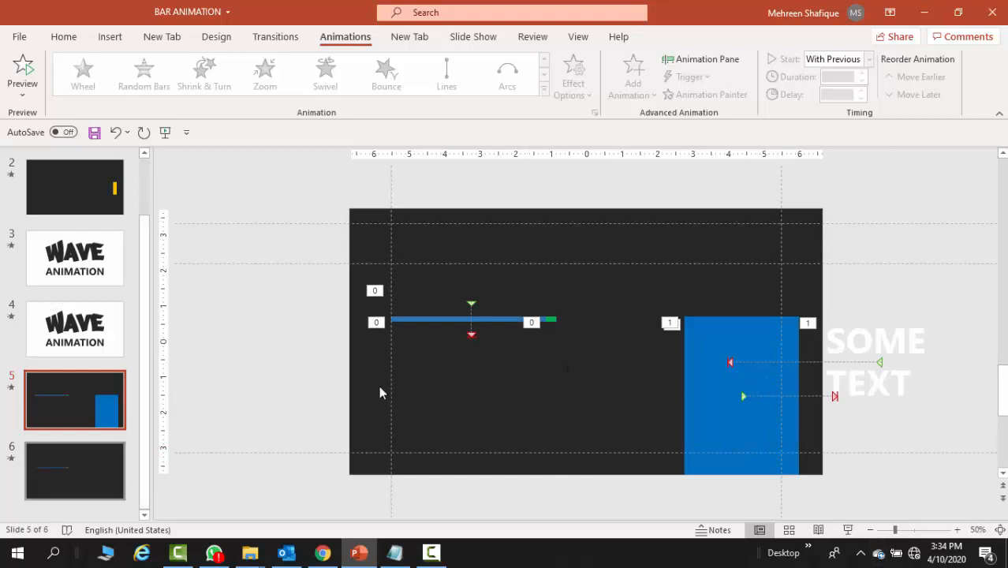
Draw a tall blue rectangle on the right and add an enlarged Segoe UI 'SOME TEXT' label beyond its right edge
{"action": "left_click", "coordinate": [76, 470]}
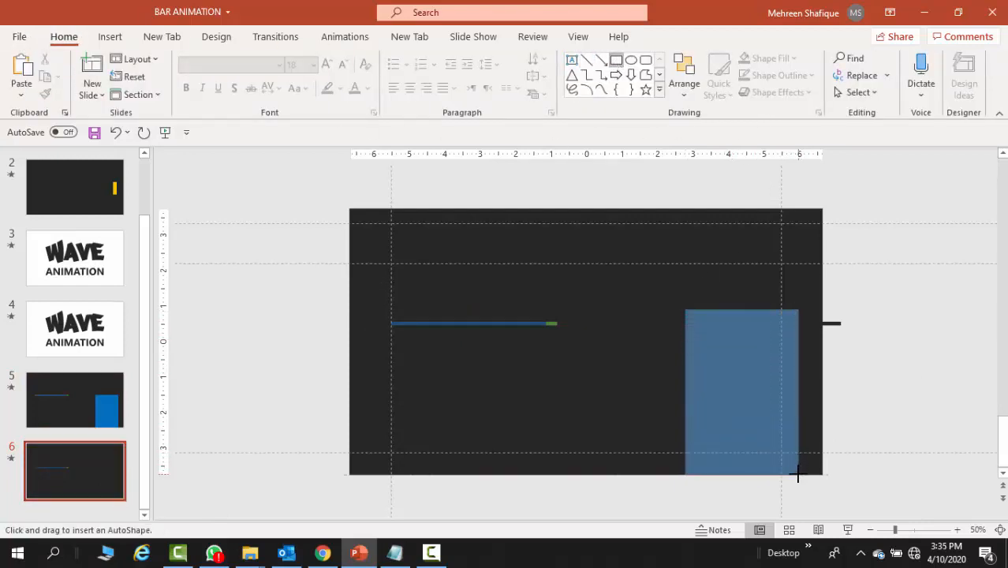
{"action": "left_click", "coordinate": [741, 391]}
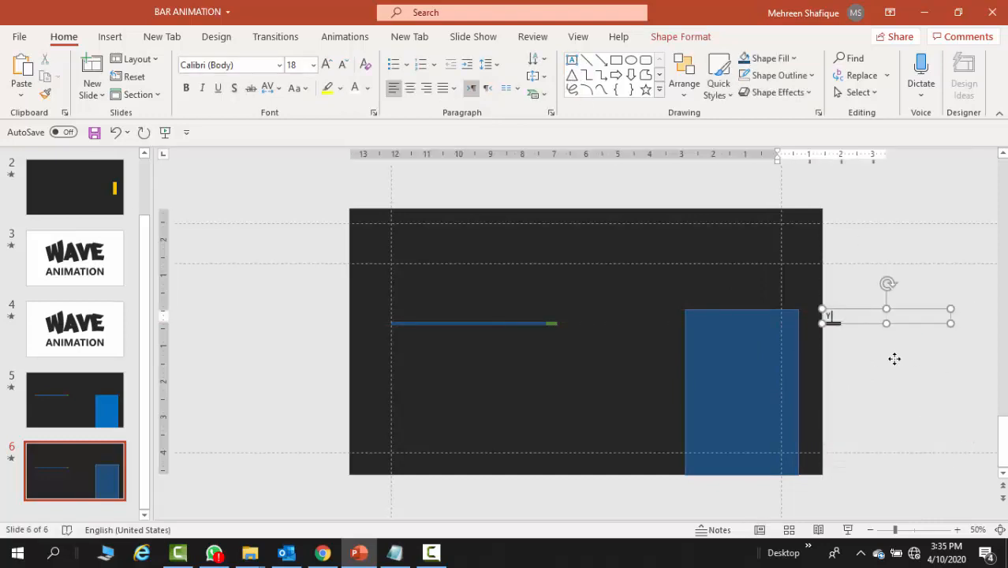
{"action": "type", "text": "SOME TEXT"}
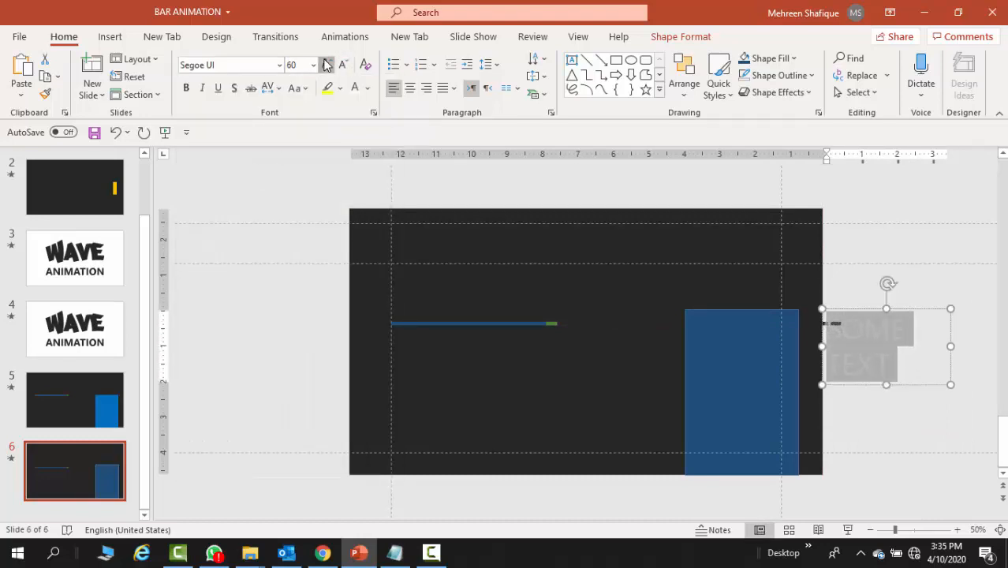
{"action": "left_click", "coordinate": [325, 65]}
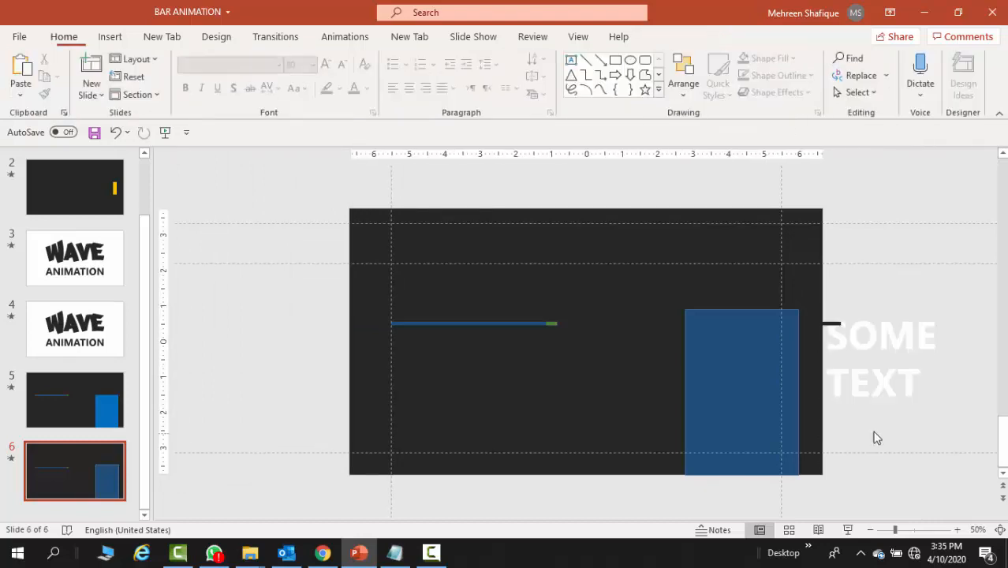
Give the blue box a Fly In entrance animation
{"action": "left_click", "coordinate": [740, 391]}
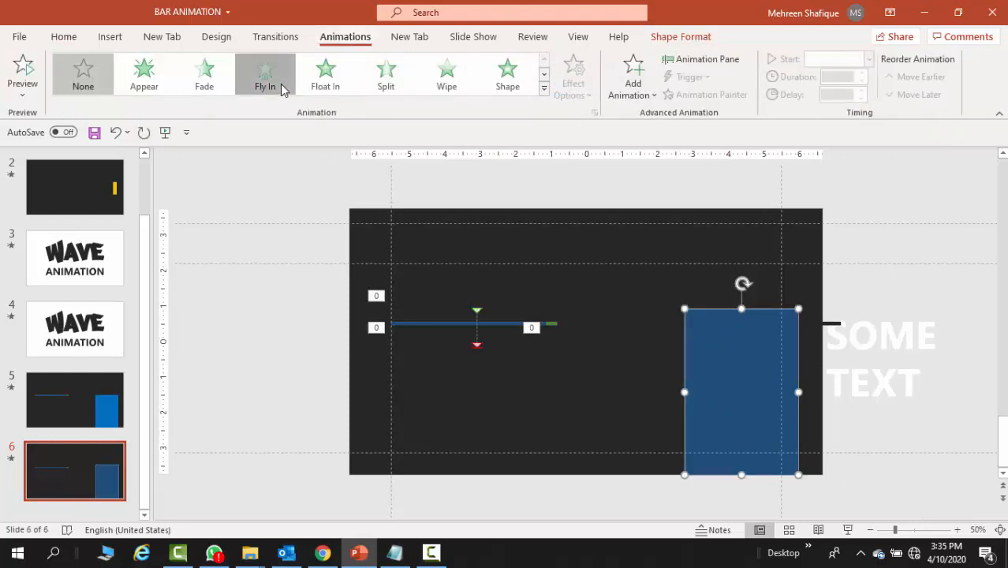
{"action": "left_click", "coordinate": [265, 74]}
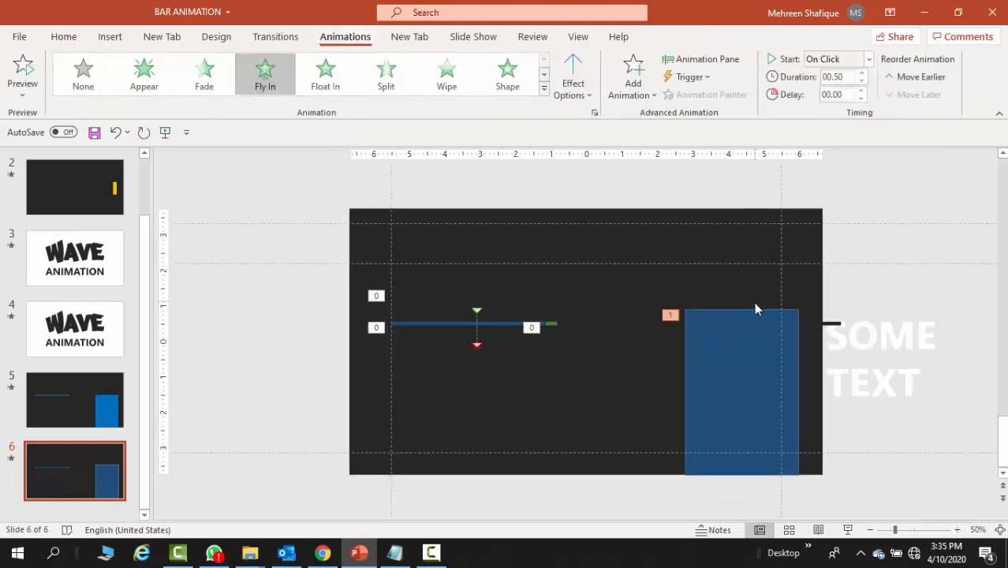
{"action": "left_click", "coordinate": [740, 392]}
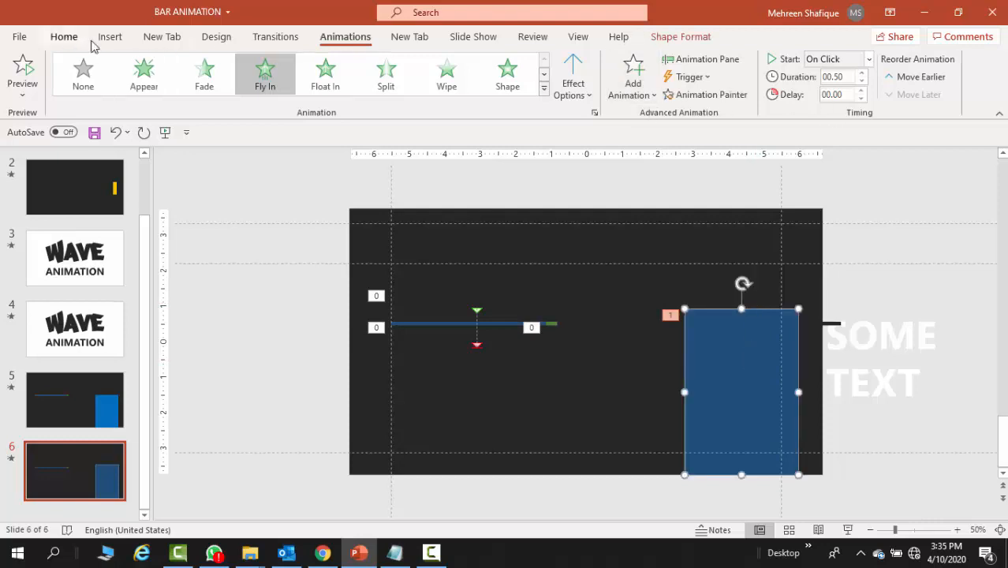
{"action": "left_click", "coordinate": [63, 36]}
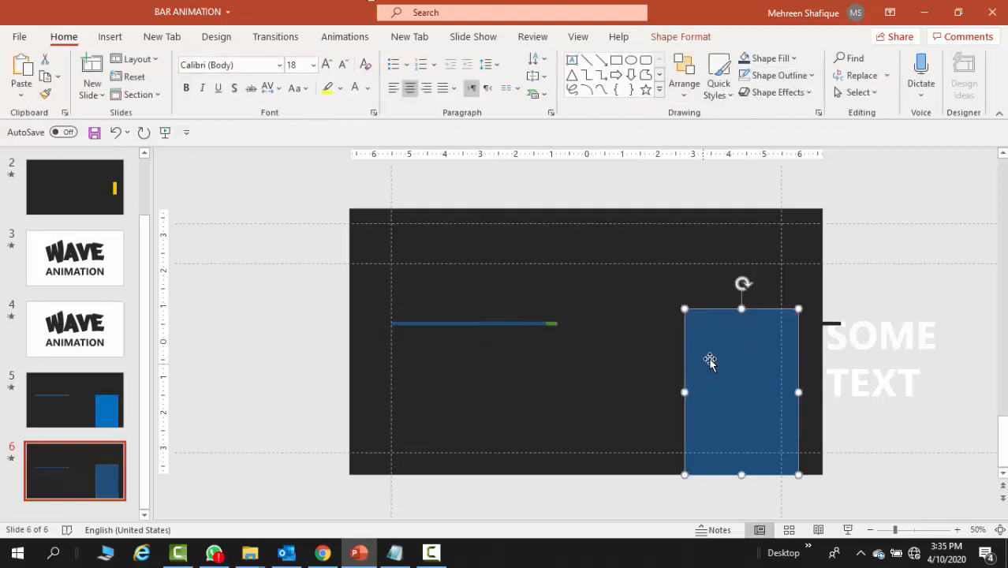
{"action": "left_click", "coordinate": [344, 36]}
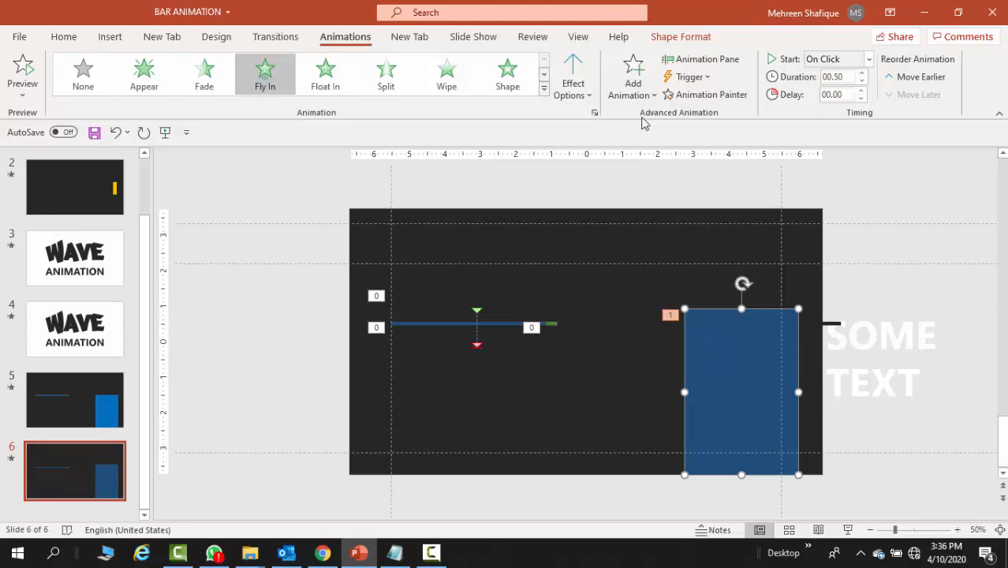
Add a Lines motion path going Right to the box and Ctrl-drag a 'SOME TEXT' copy onto it
{"action": "left_click", "coordinate": [633, 76]}
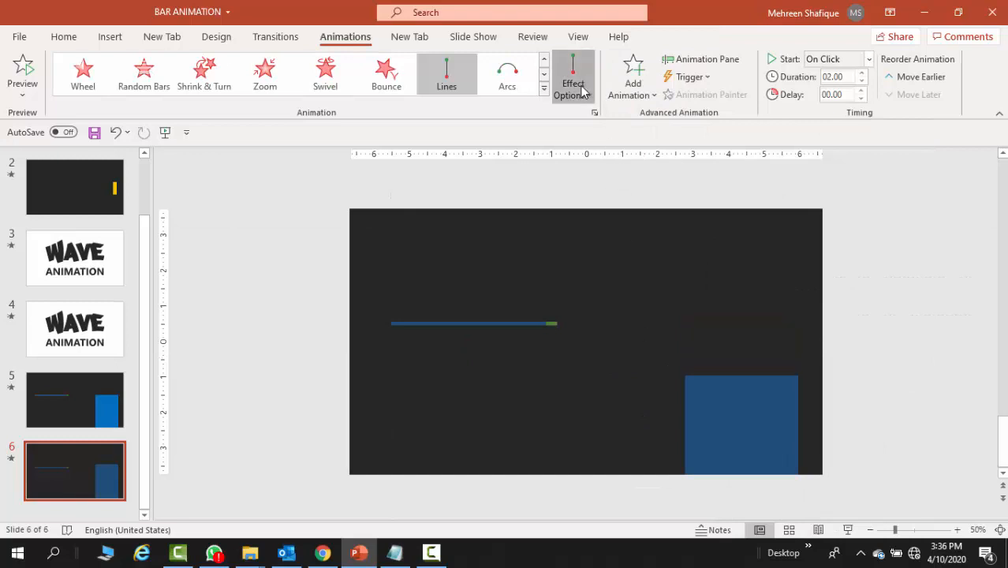
{"action": "left_click", "coordinate": [573, 75]}
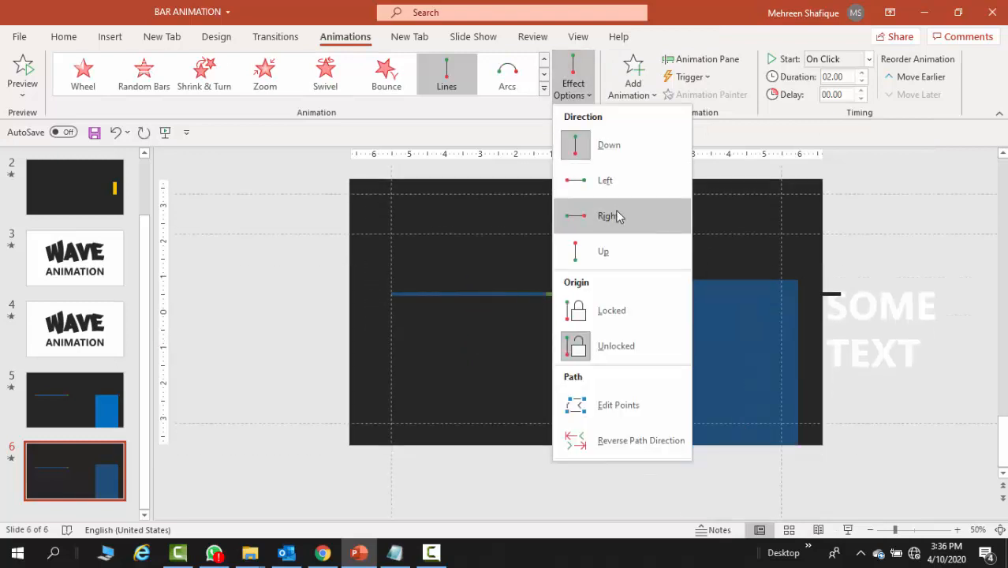
{"action": "left_click", "coordinate": [608, 215]}
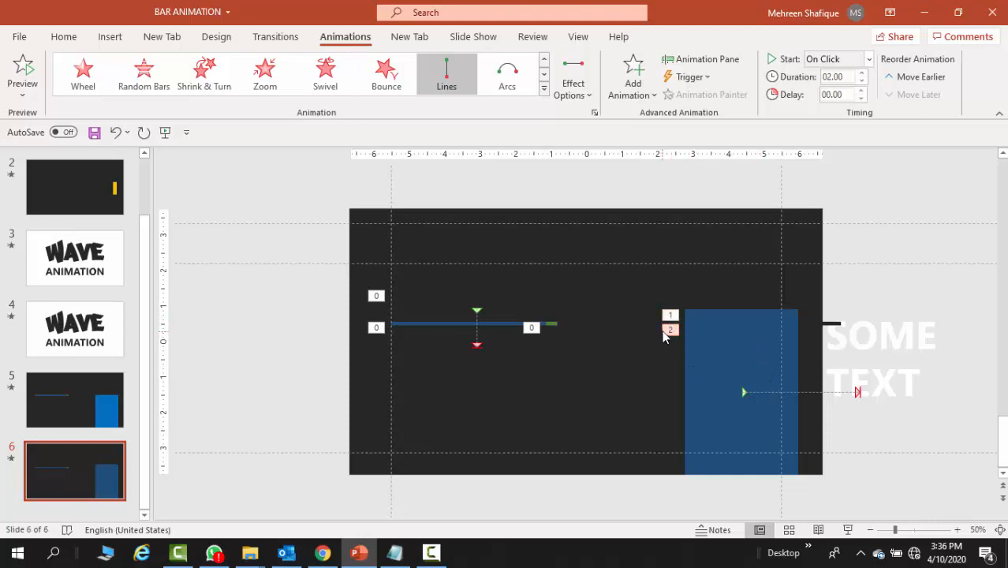
{"action": "left_click", "coordinate": [868, 58]}
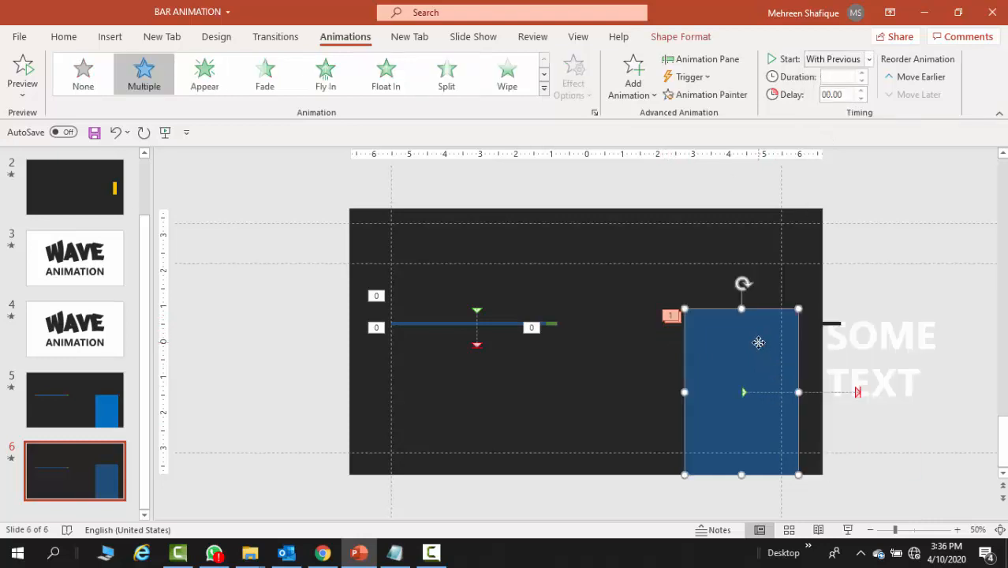
{"action": "left_click", "coordinate": [876, 360]}
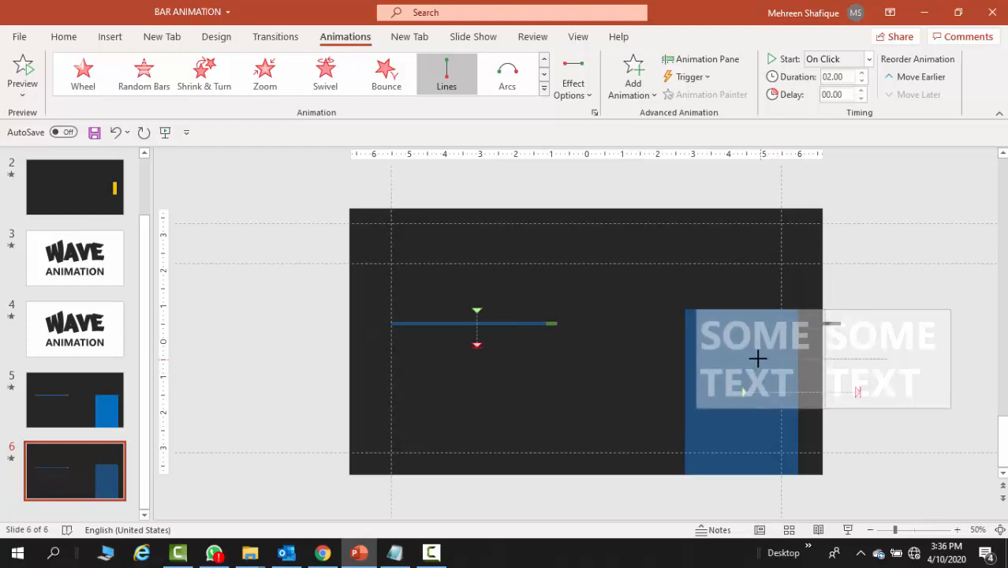
{"action": "left_click_drag", "start_coordinate": [757, 360], "coordinate": [716, 350]}
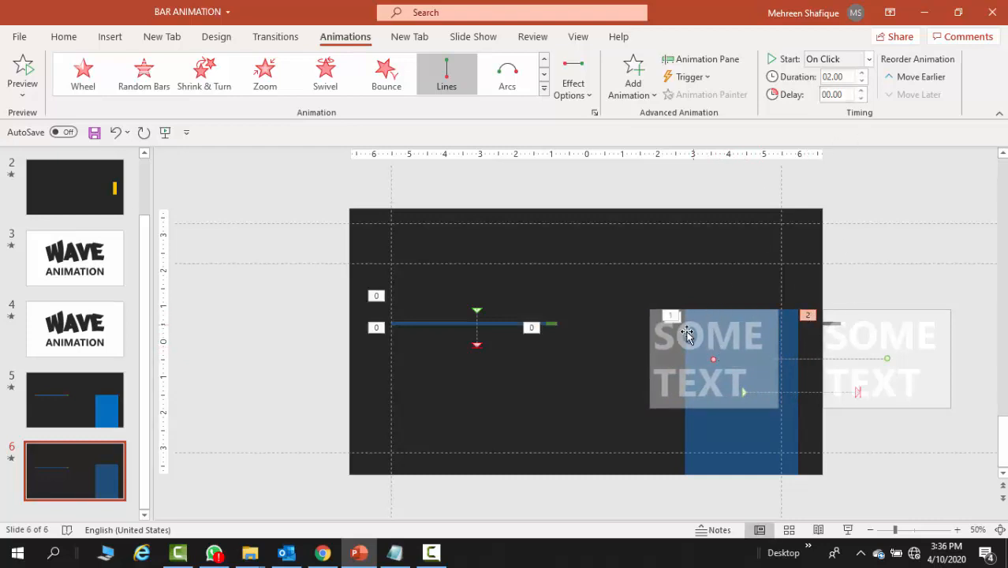
Set the Lines motion to Start With Previous at 1.40 s and delay the text's animation to 01.00
{"action": "left_click", "coordinate": [868, 58]}
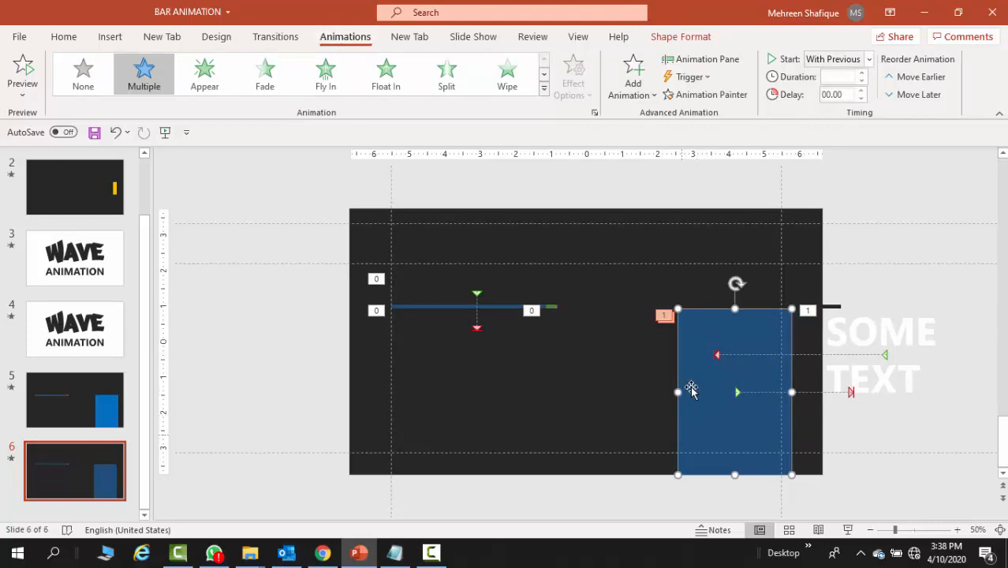
{"action": "mouse_move", "coordinate": [749, 404]}
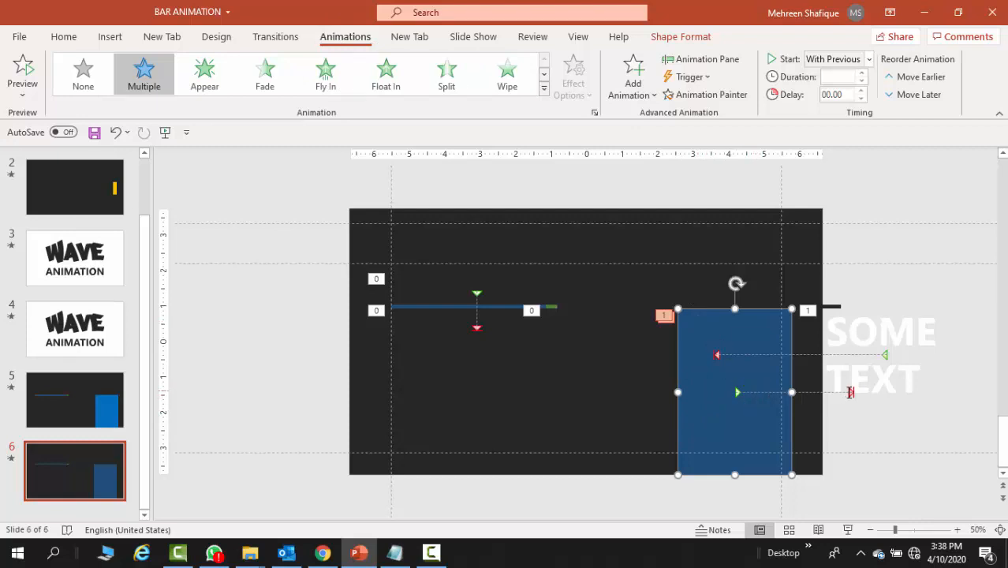
{"action": "left_click", "coordinate": [445, 73]}
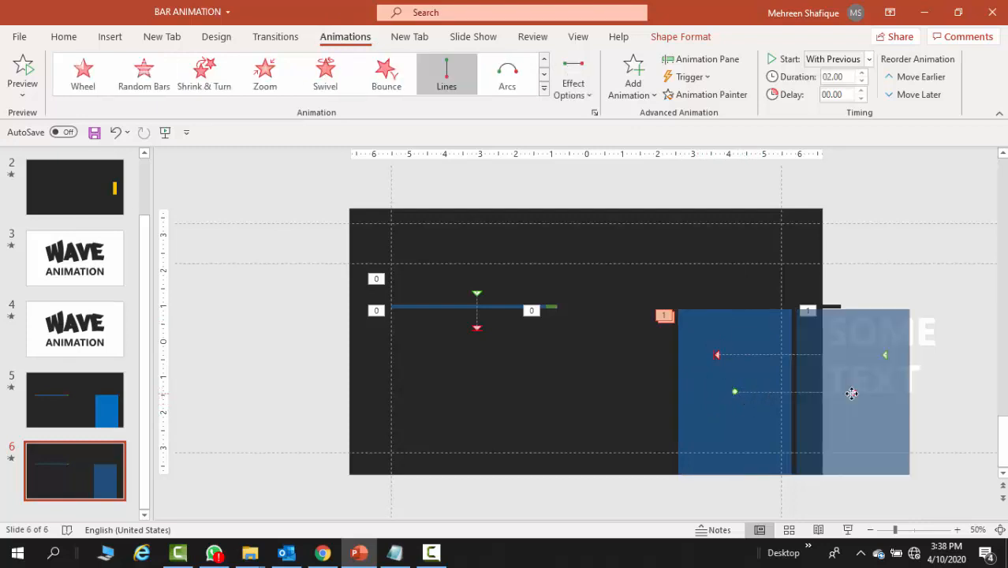
{"action": "mouse_move", "coordinate": [839, 76]}
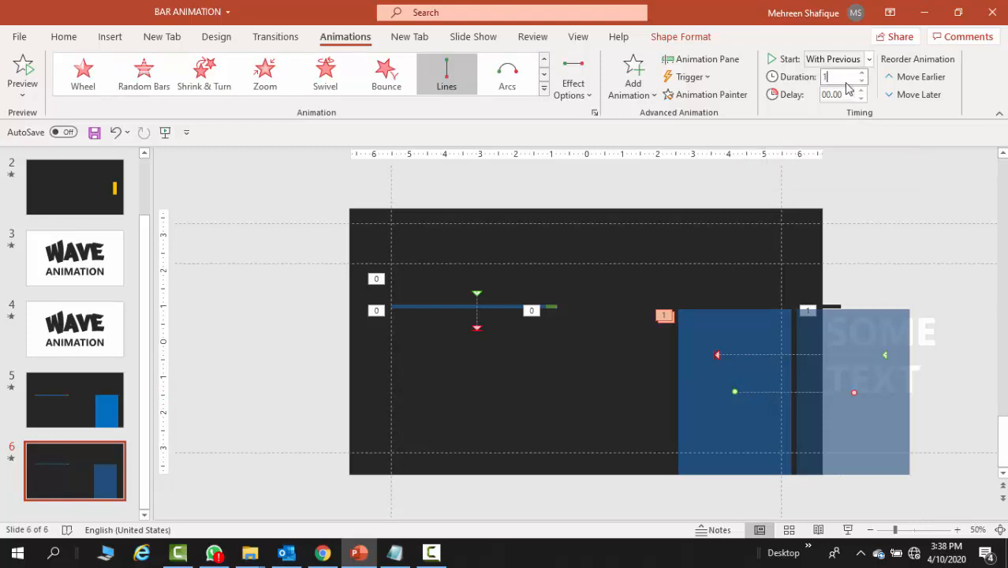
{"action": "type", "text": "1.40"}
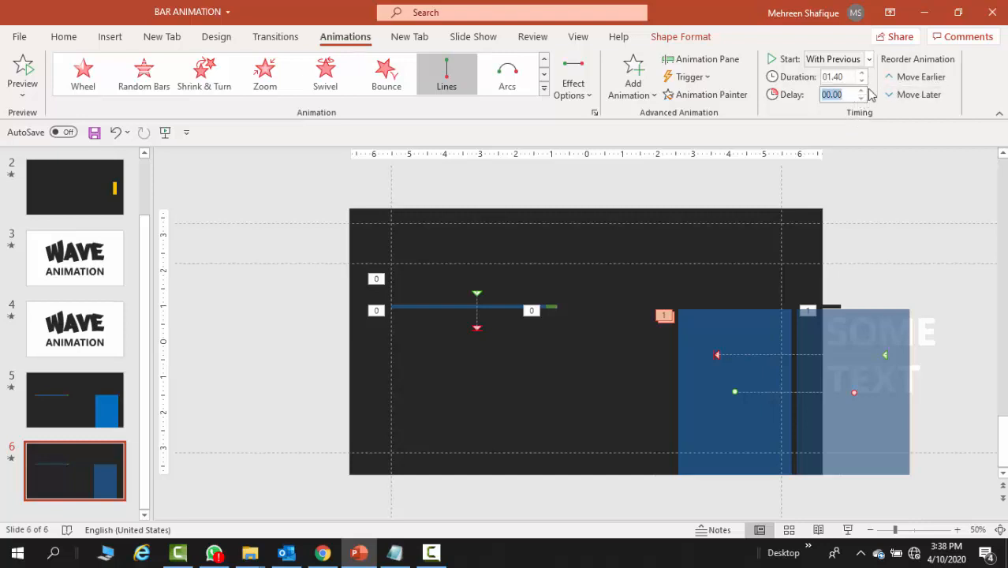
{"action": "left_click", "coordinate": [861, 90]}
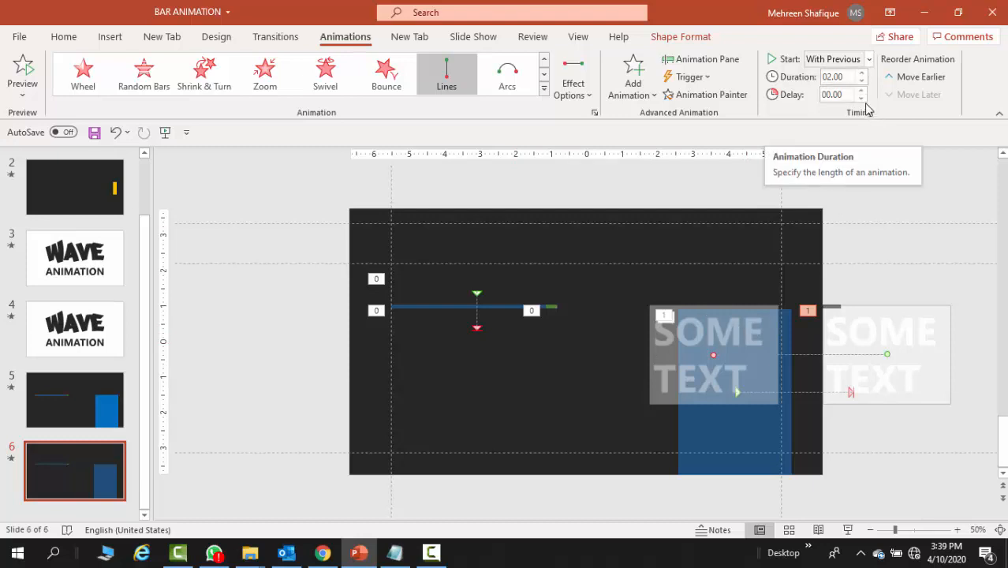
{"action": "left_click", "coordinate": [861, 90]}
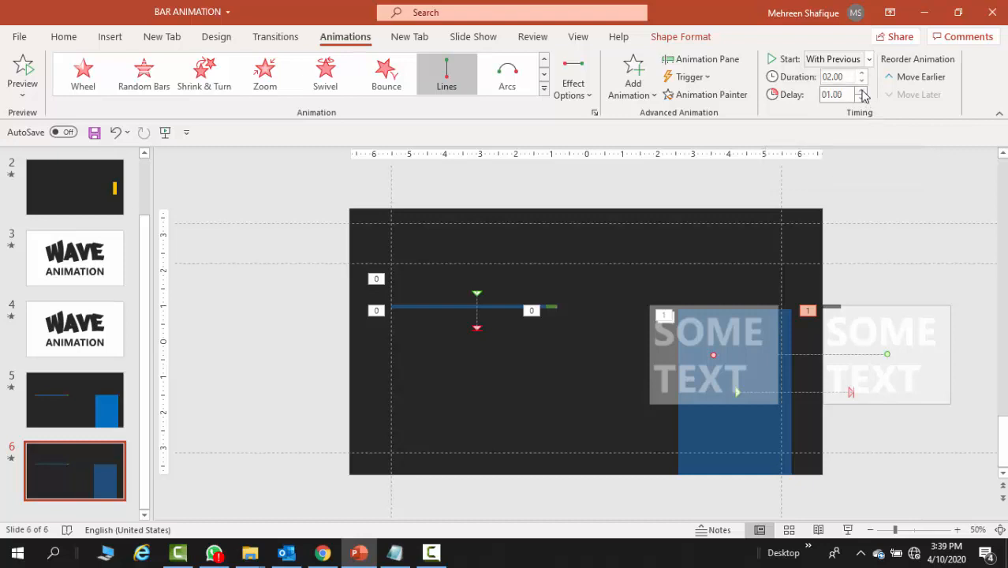